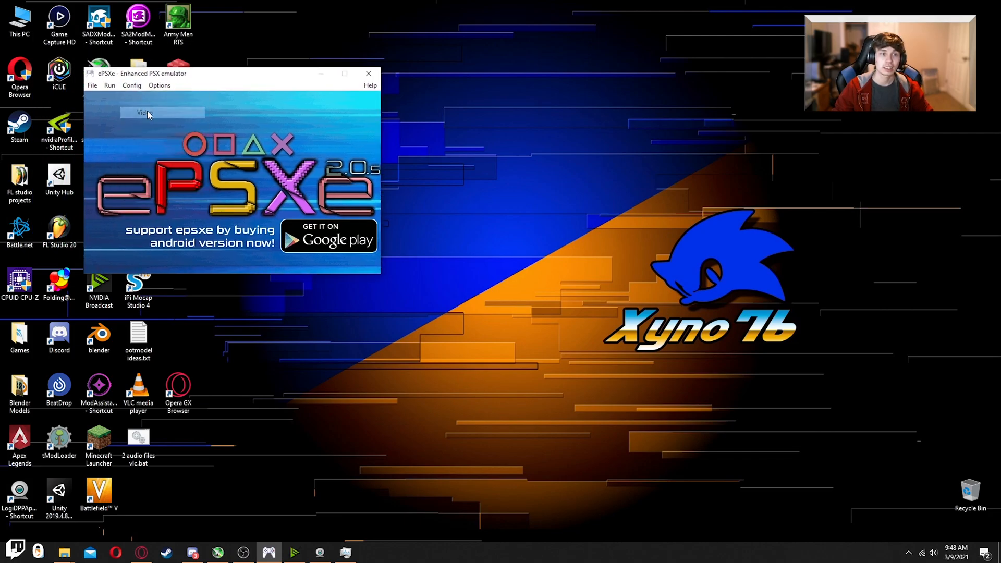
# Open Config > Video, showing PeteOpenGL2 Tweaks 2.2 as the video plugin
pyautogui.click(143, 113)
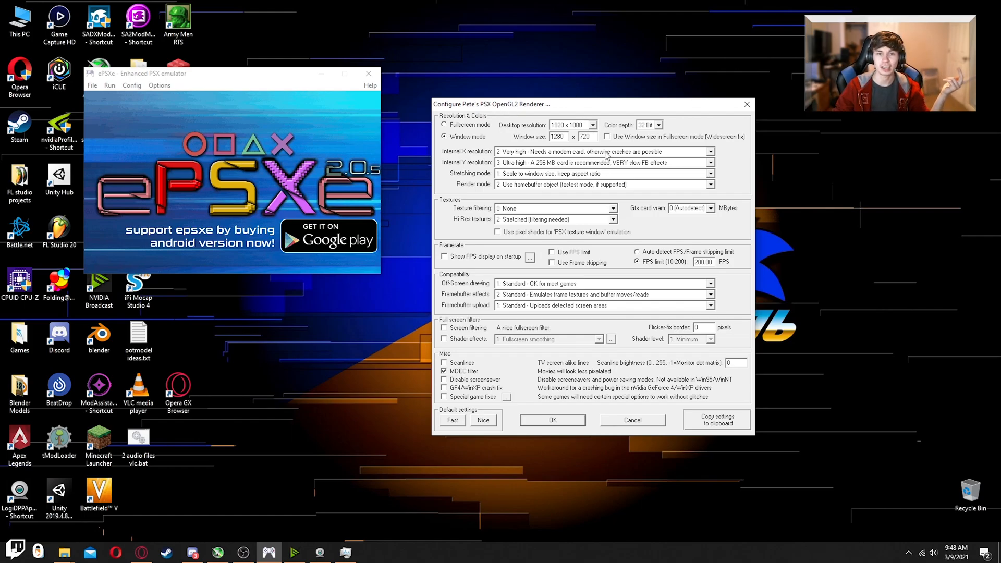
pyautogui.moveTo(484, 135)
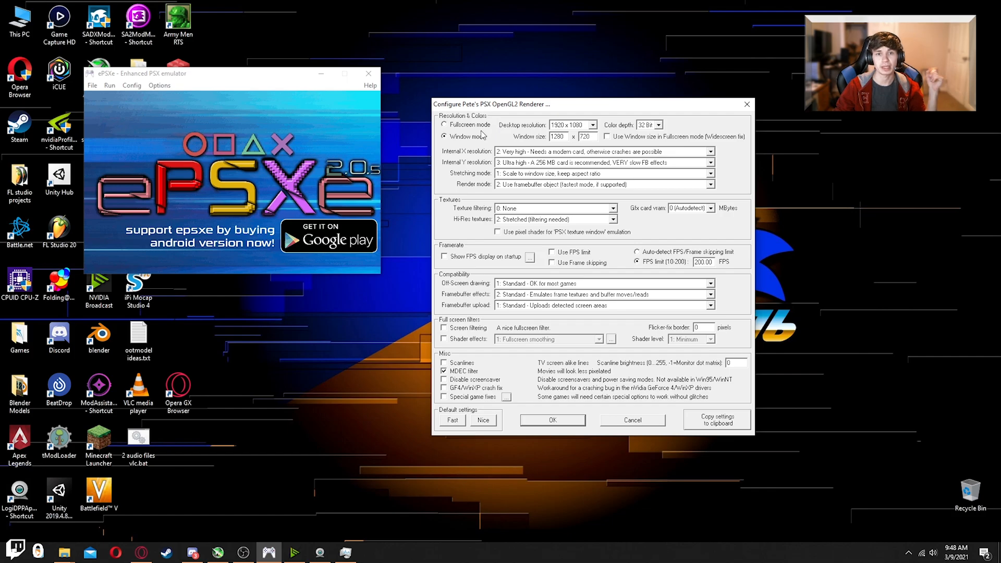
pyautogui.click(131, 85)
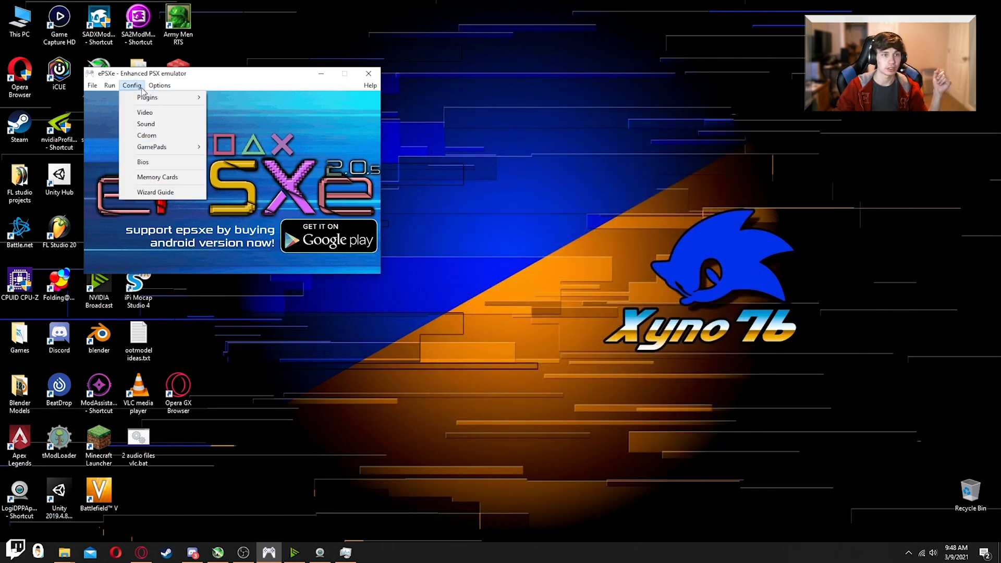
pyautogui.click(145, 113)
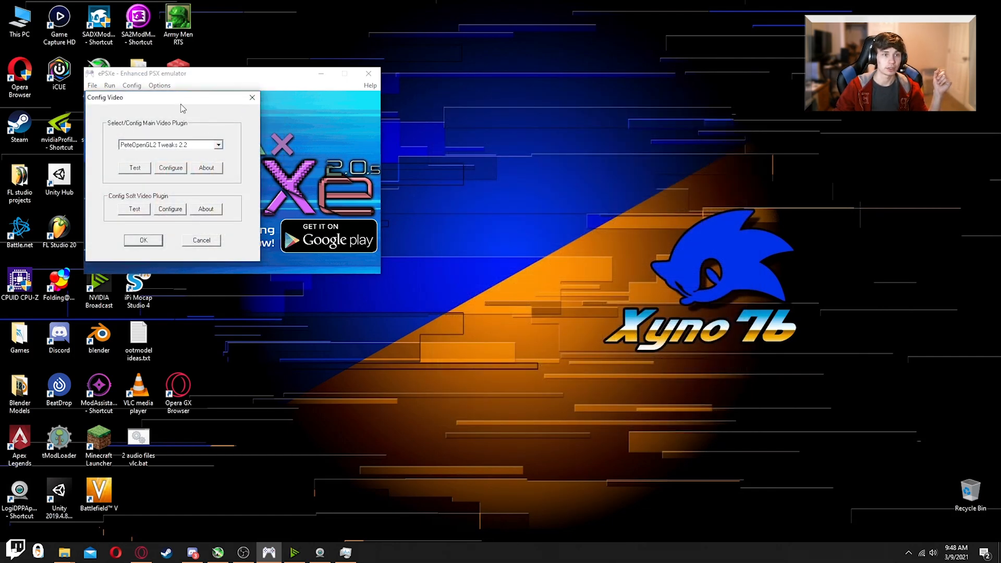
# In PeteOpenGL2 settings, keep internal X at Very high and Y at Ultra high
pyautogui.click(170, 168)
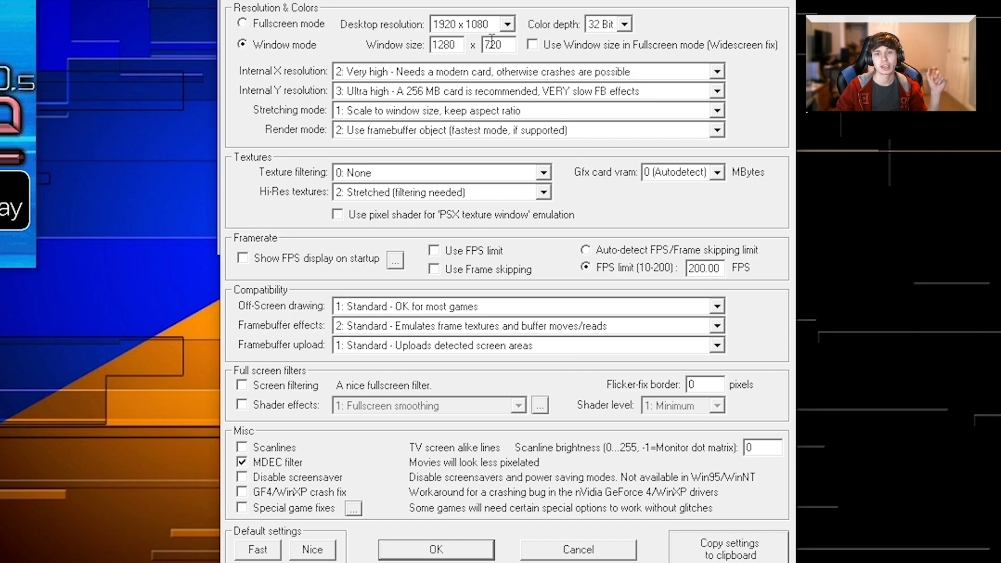
pyautogui.moveTo(612, 43)
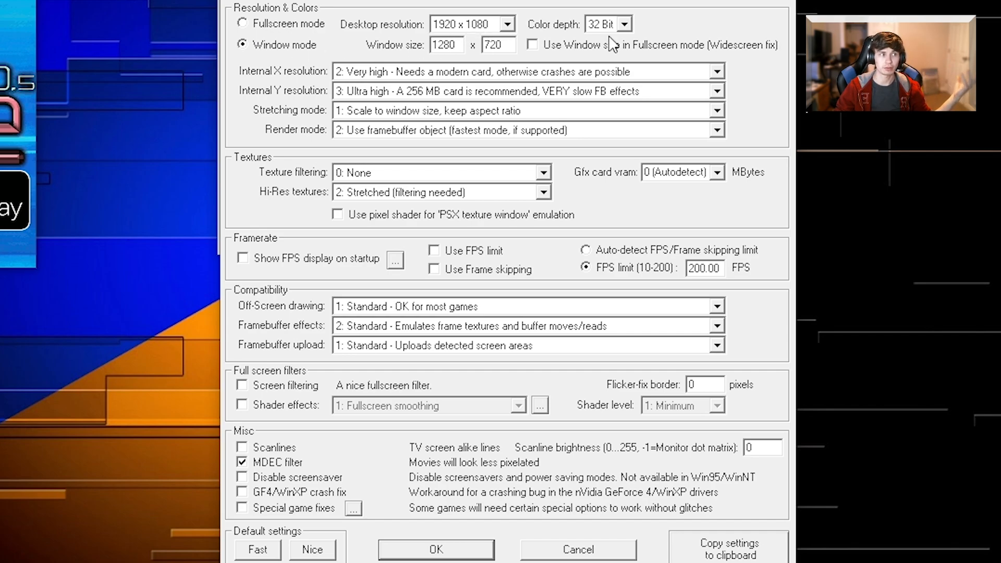
pyautogui.moveTo(520, 41)
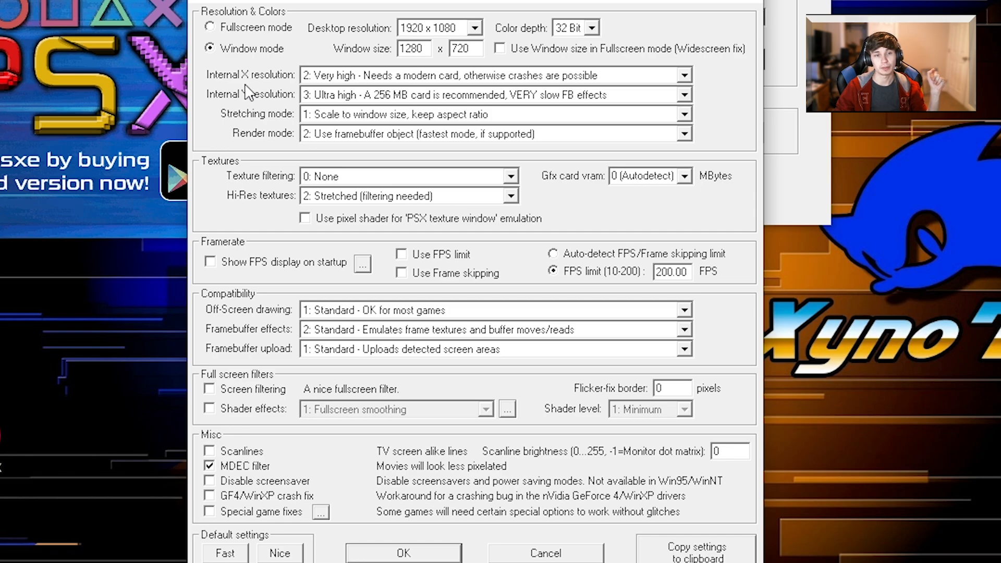
pyautogui.moveTo(249, 109)
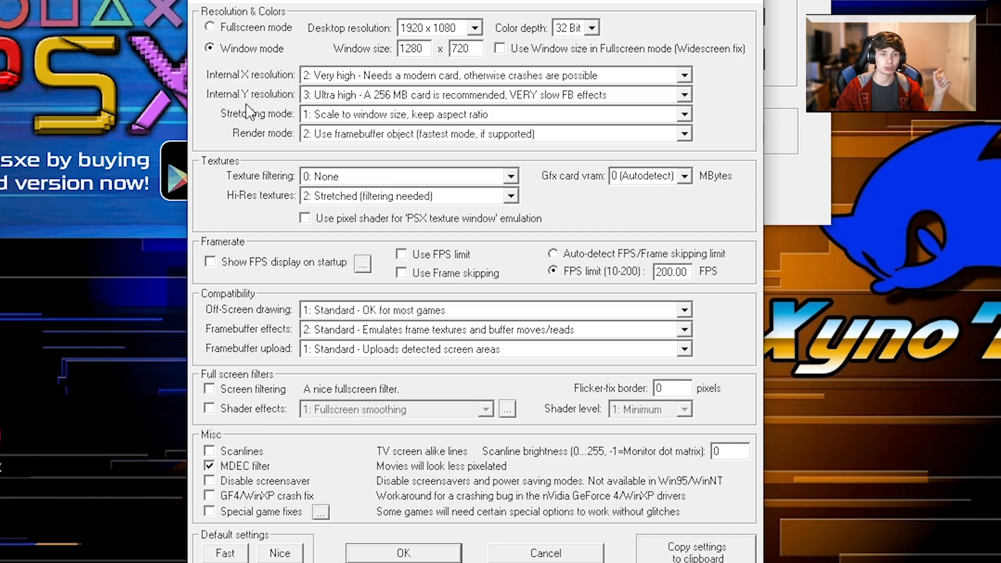
pyautogui.moveTo(288, 104)
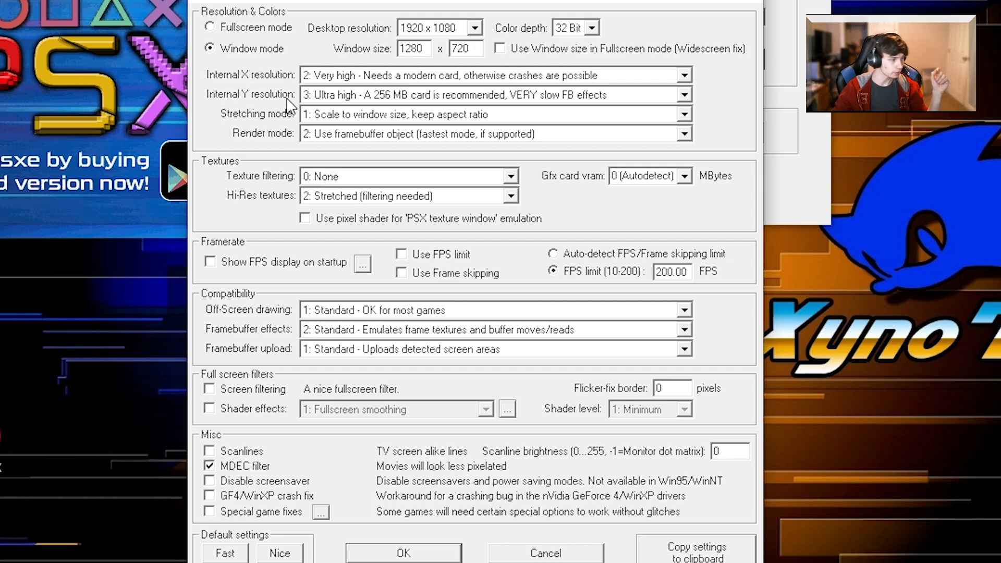
pyautogui.moveTo(325, 86)
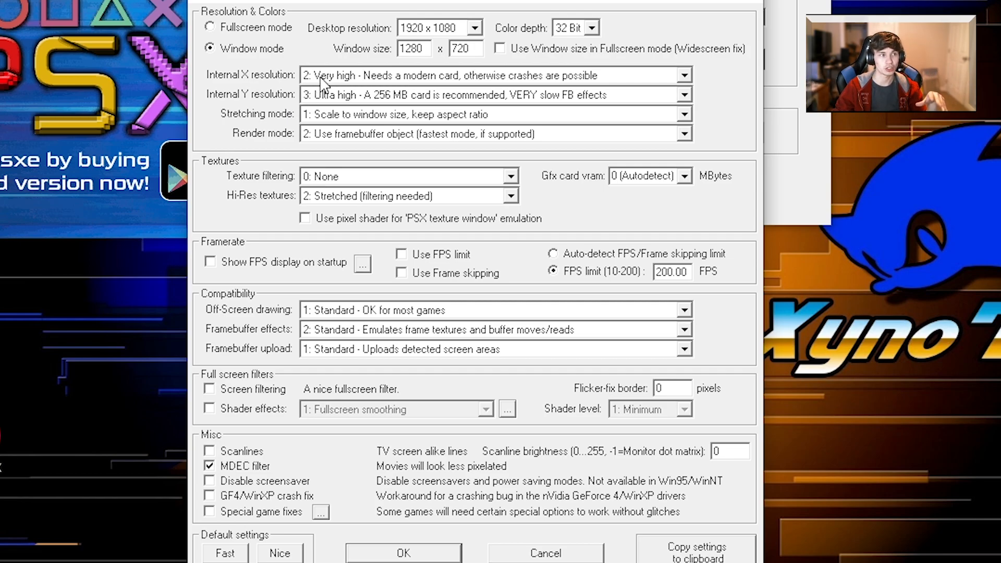
pyautogui.click(683, 74)
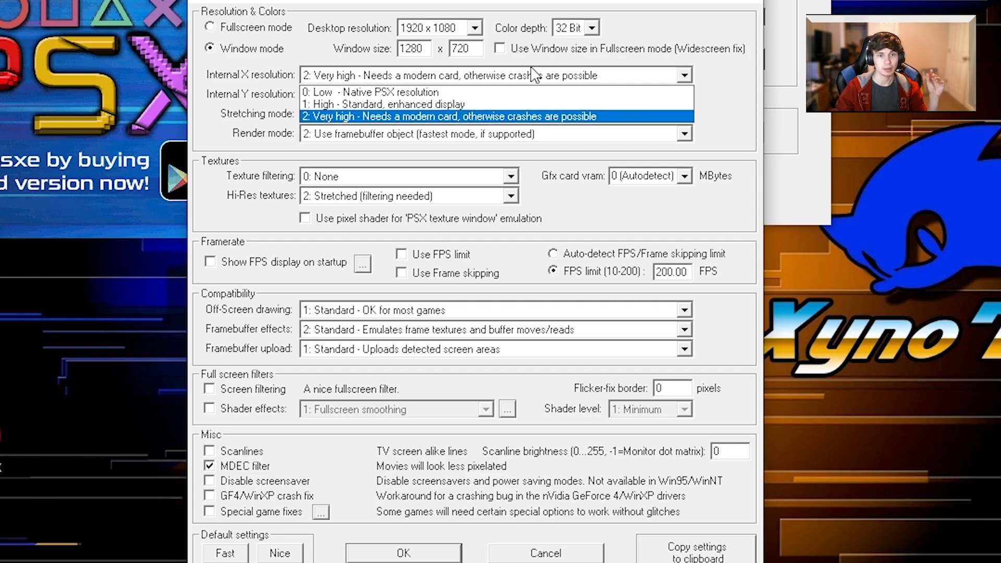
pyautogui.moveTo(699, 77)
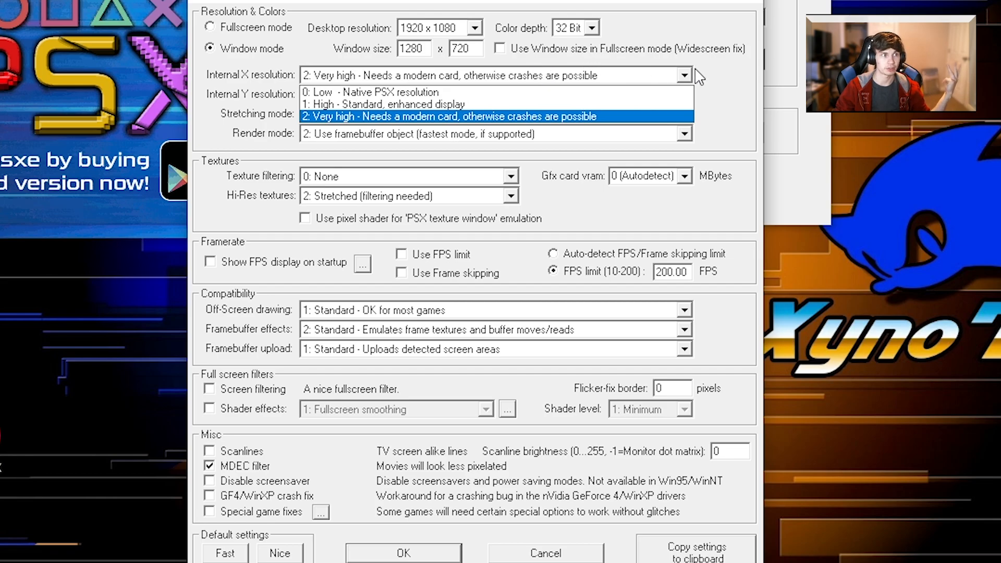
pyautogui.click(682, 94)
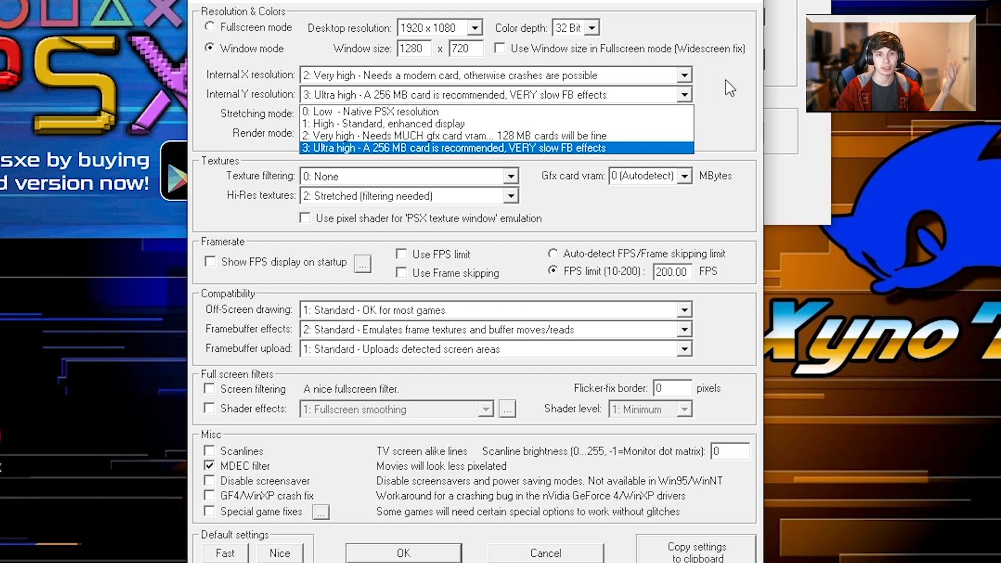
pyautogui.click(495, 148)
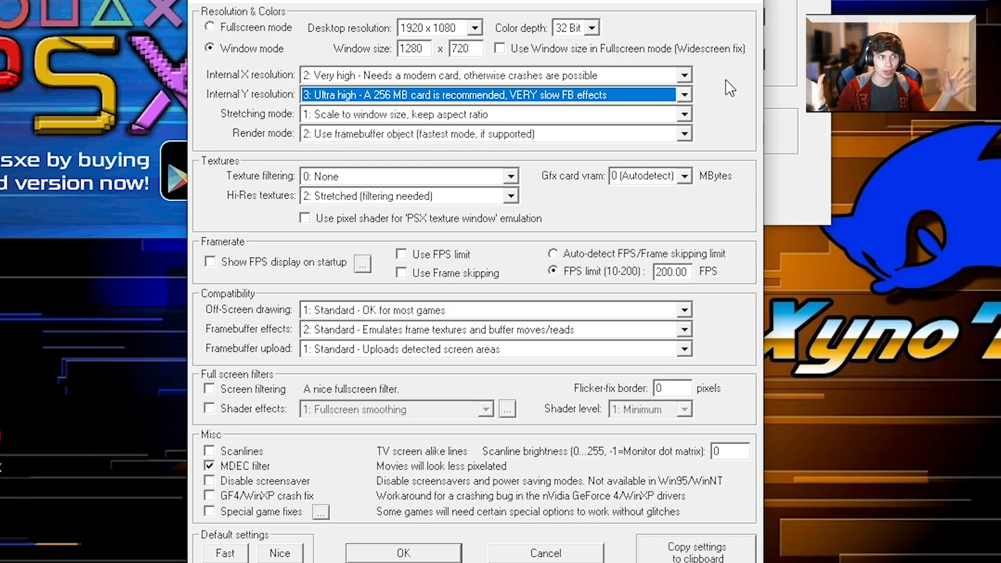
pyautogui.moveTo(714, 125)
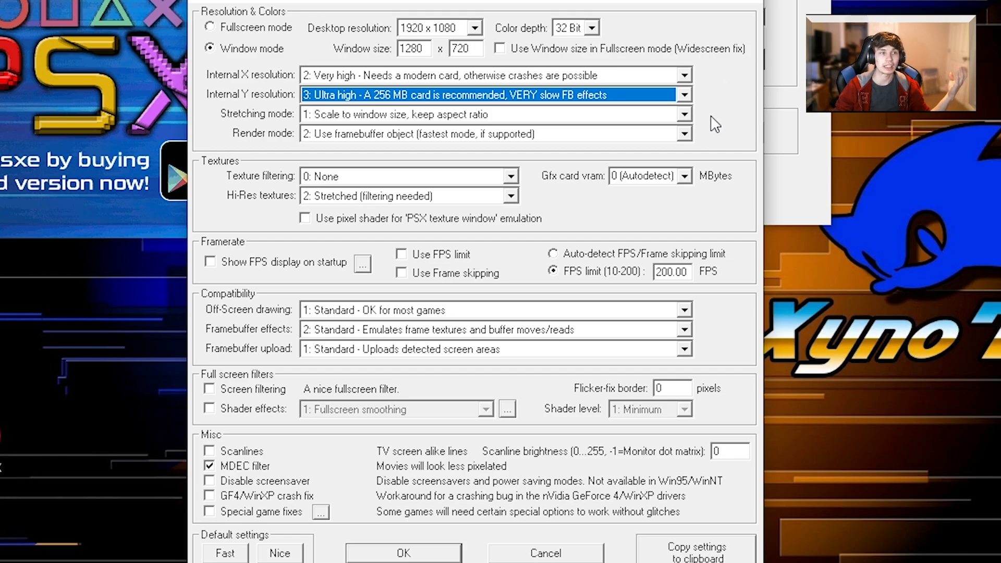
pyautogui.moveTo(710, 118)
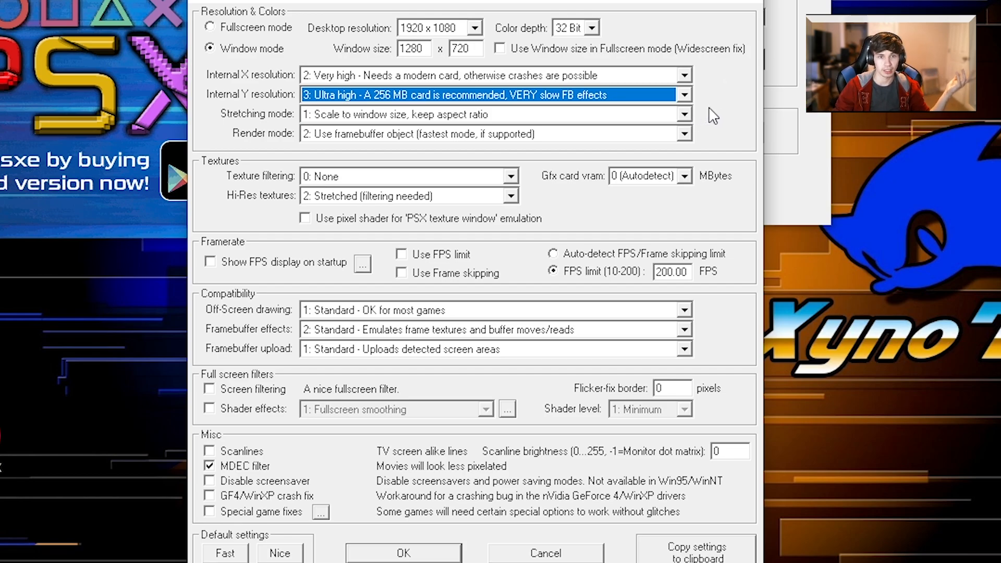
pyautogui.click(683, 114)
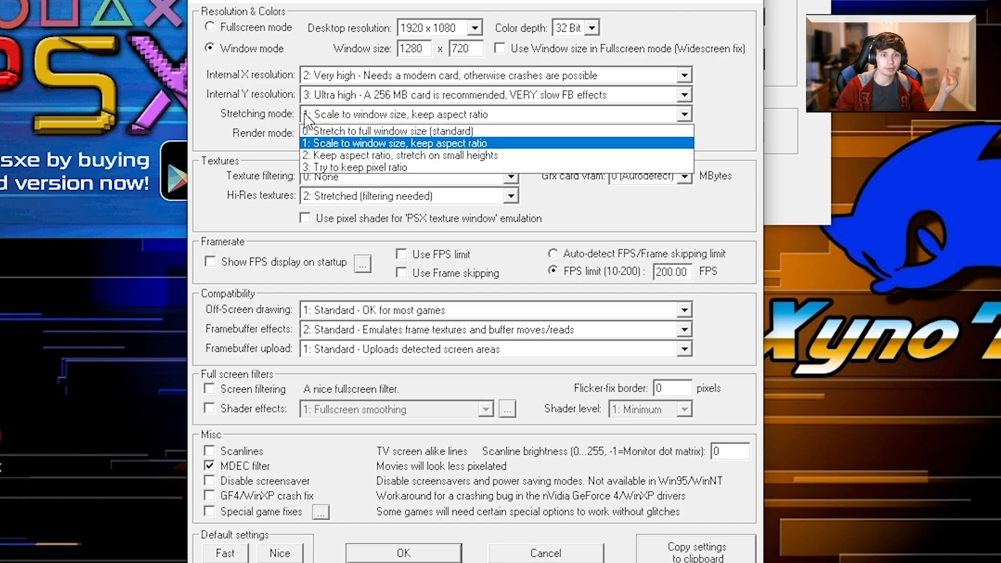
pyautogui.moveTo(259, 125)
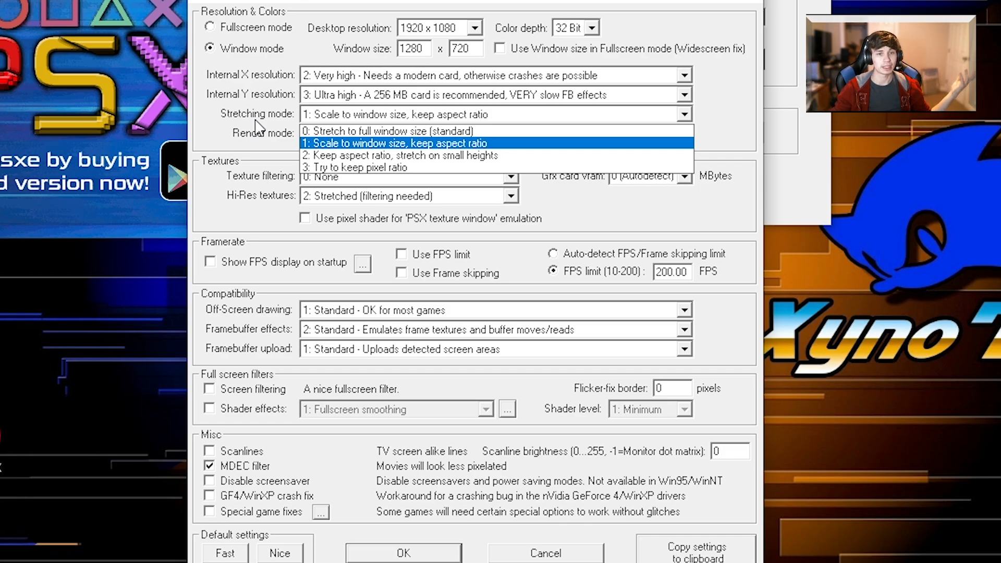
pyautogui.click(393, 143)
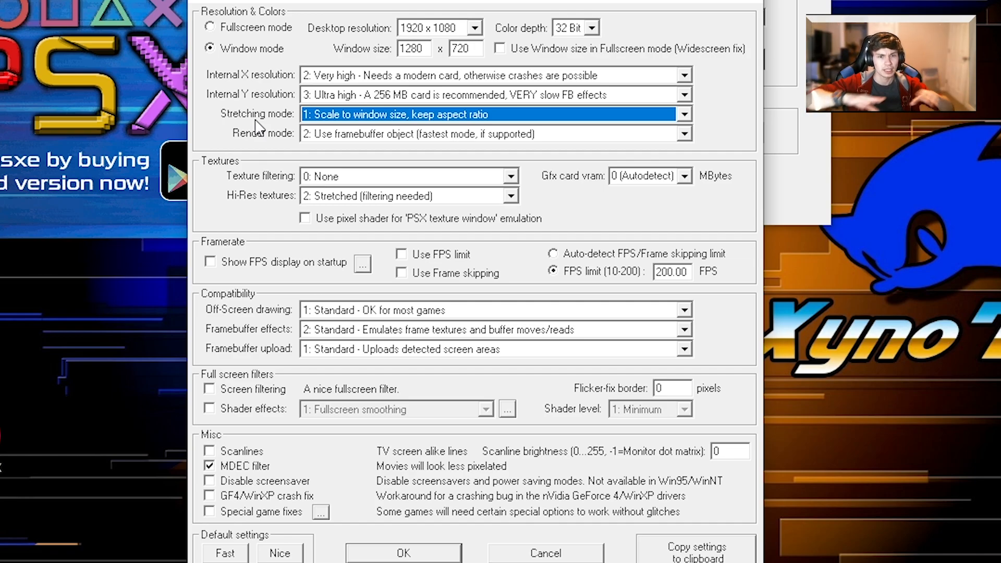
pyautogui.moveTo(266, 139)
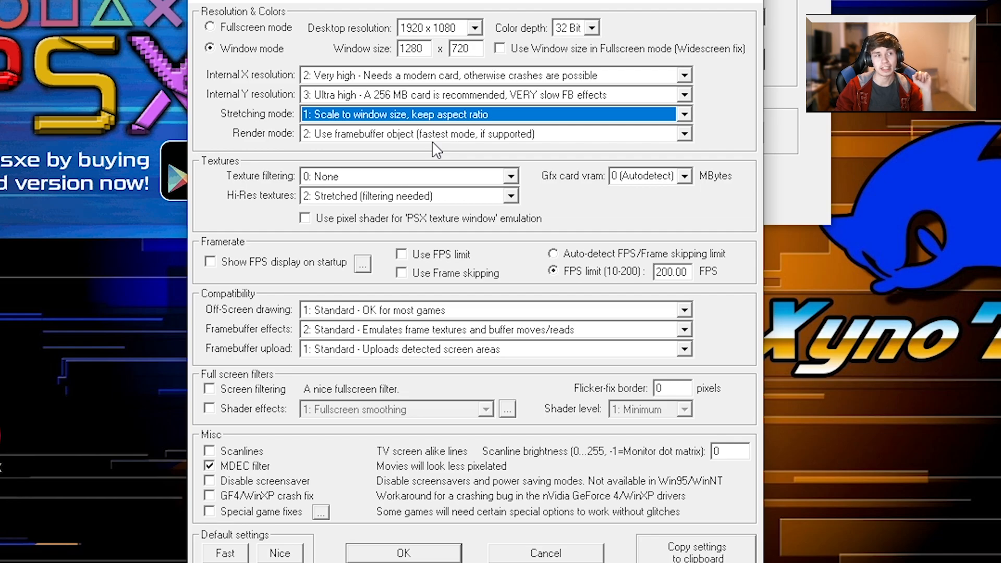
pyautogui.moveTo(336, 147)
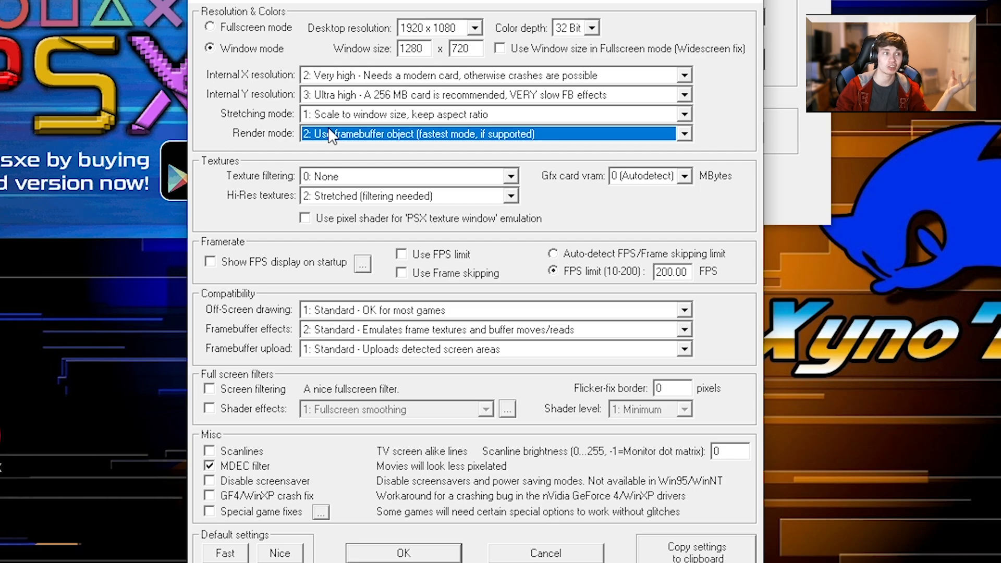
# Keep texture filtering at 0: None, then review the choices again
pyautogui.click(511, 176)
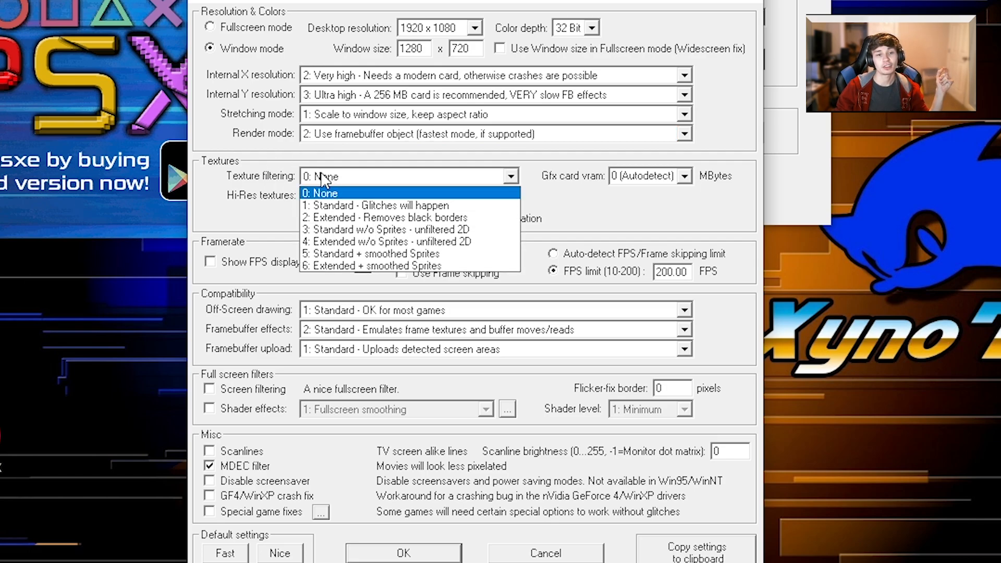
pyautogui.moveTo(322, 179)
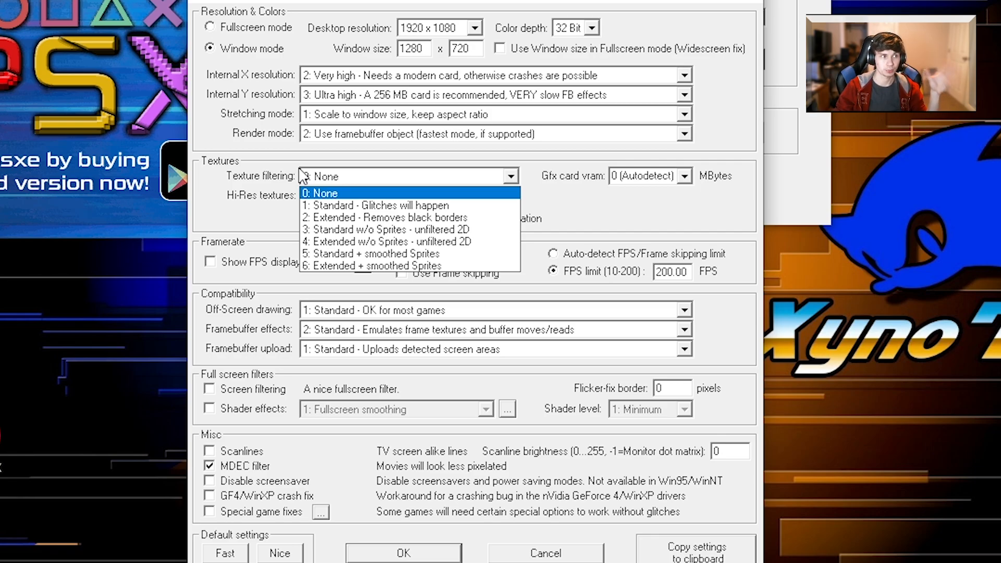
pyautogui.moveTo(300, 178)
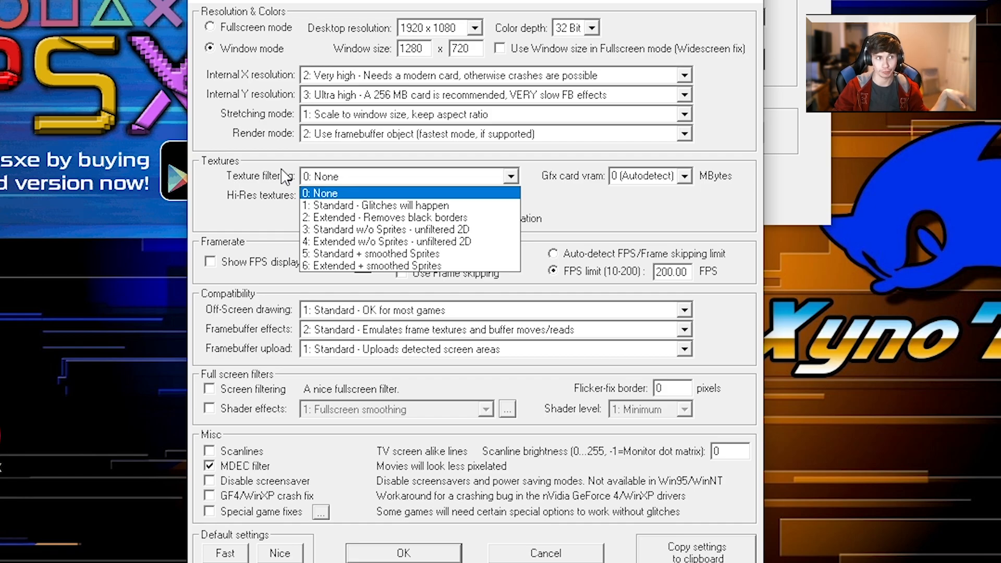
pyautogui.click(322, 193)
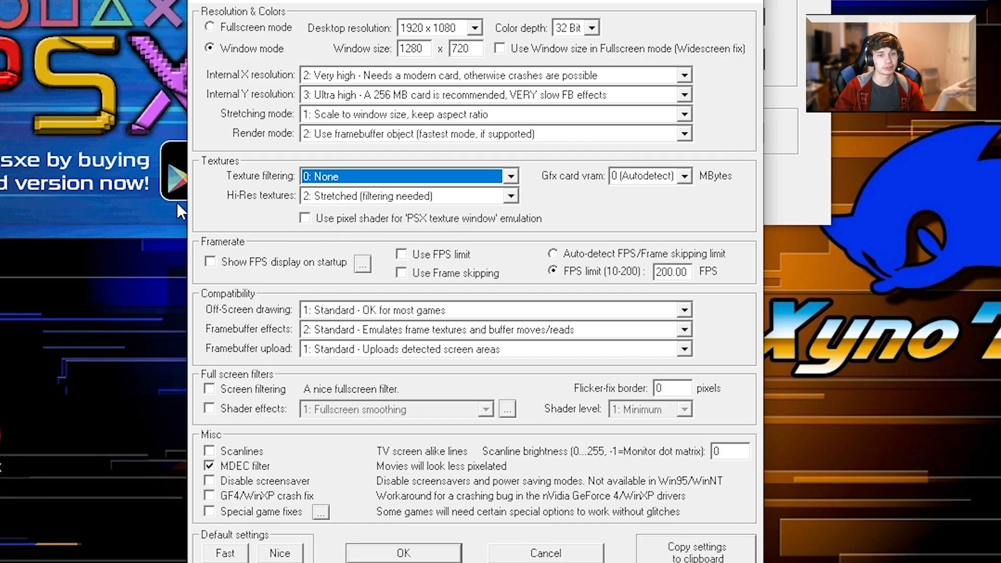
pyautogui.moveTo(217, 201)
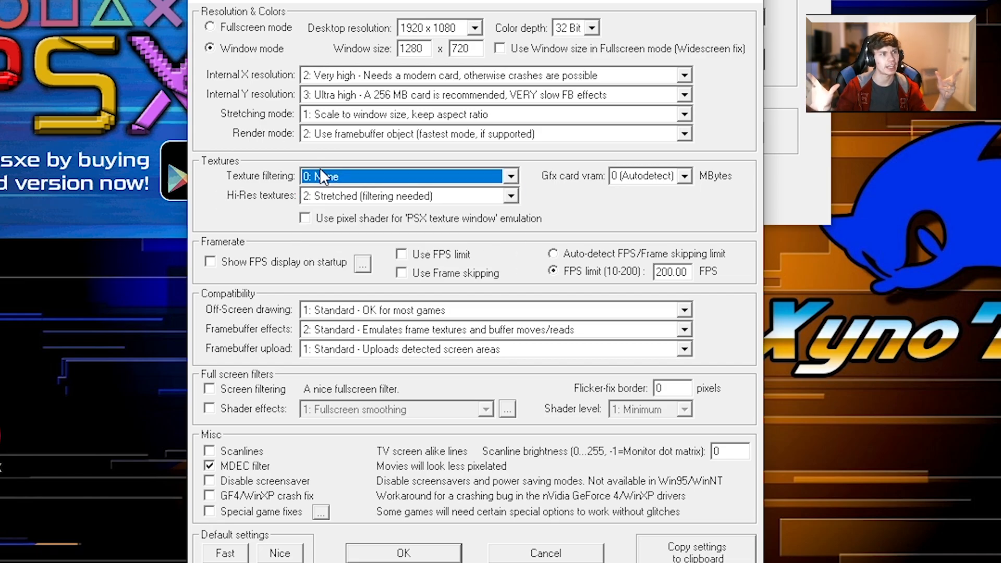
pyautogui.click(509, 176)
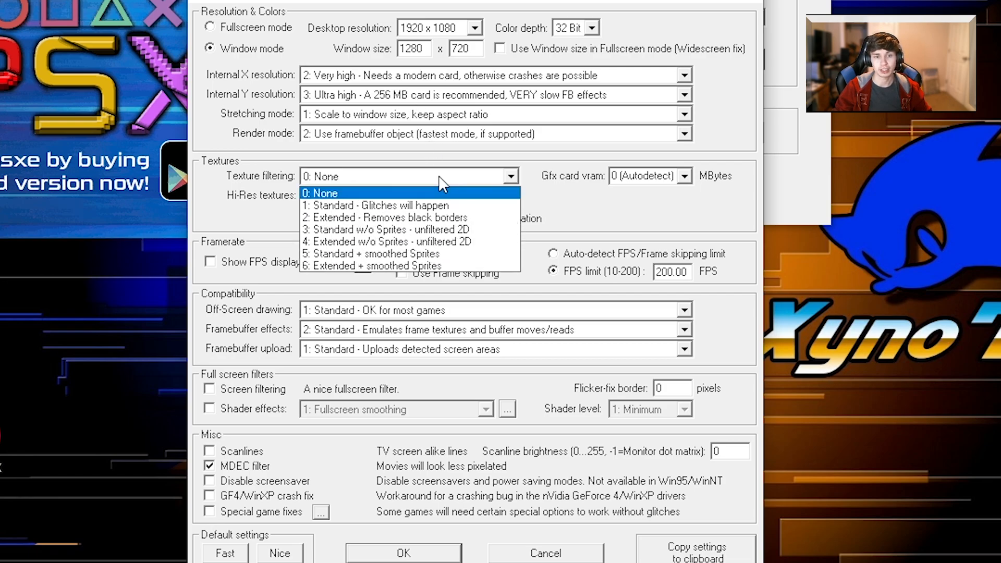
pyautogui.moveTo(501, 277)
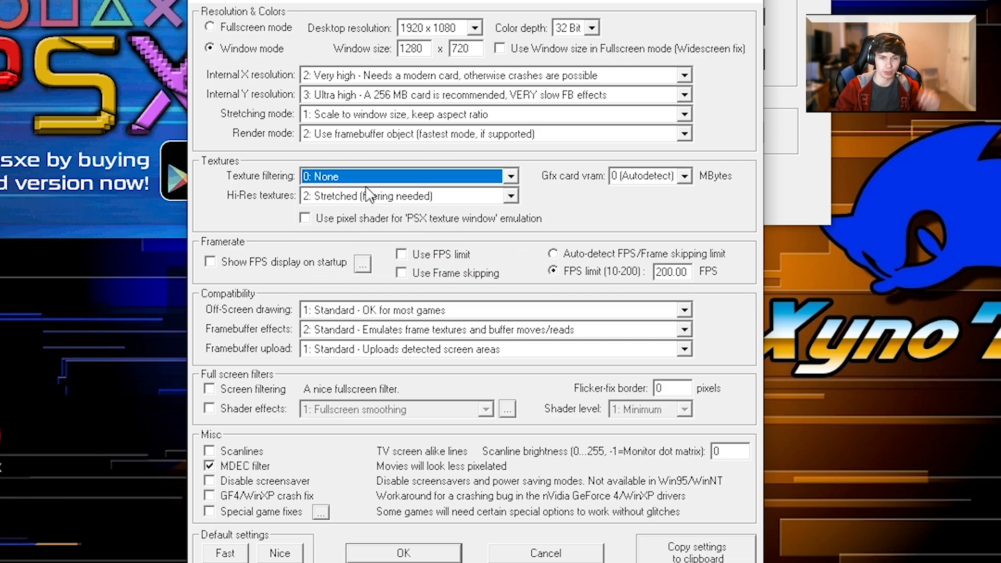
# Set hi-res textures to 2: Stretched and keep graphics card VRAM on Autodetect
pyautogui.click(510, 196)
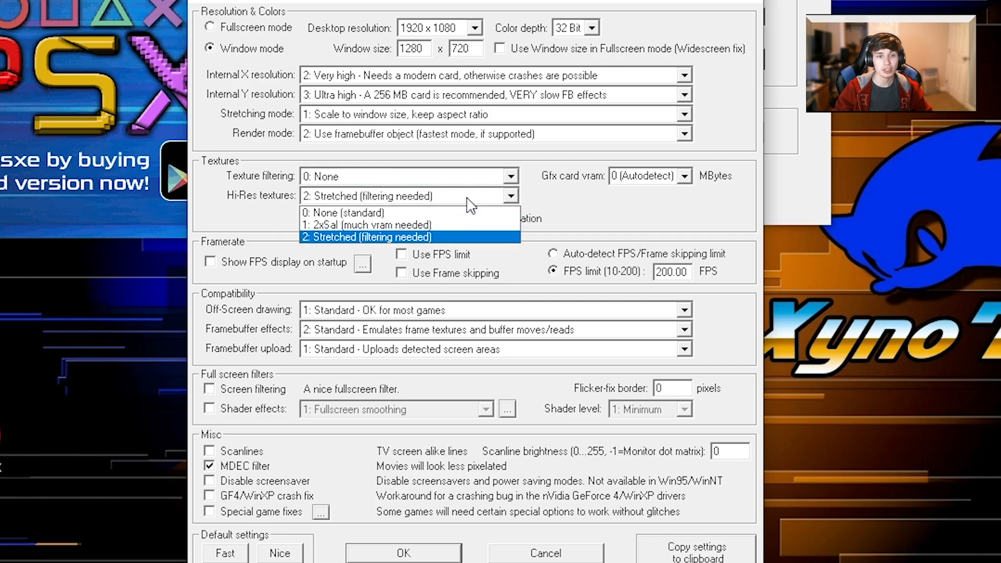
pyautogui.click(367, 236)
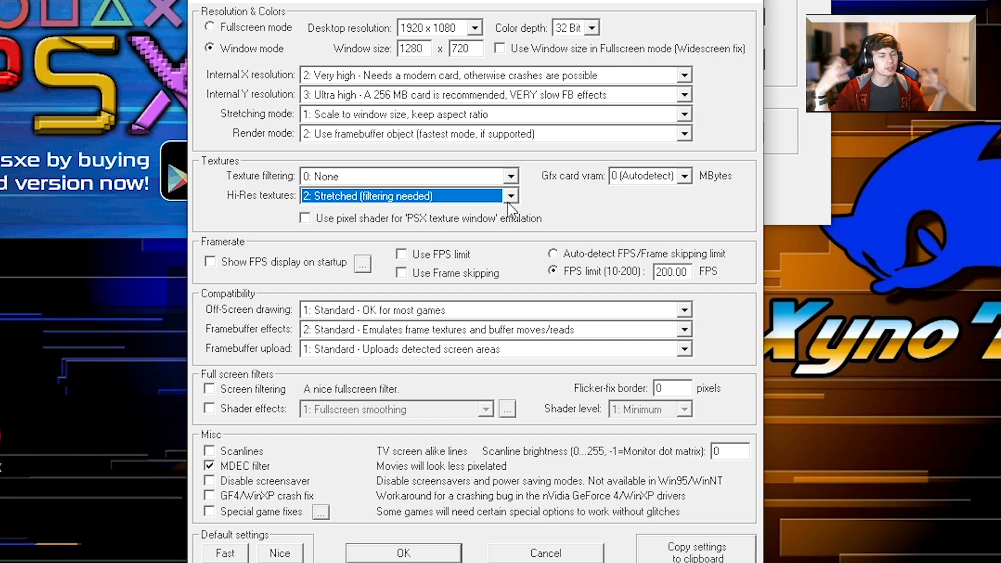
pyautogui.click(511, 196)
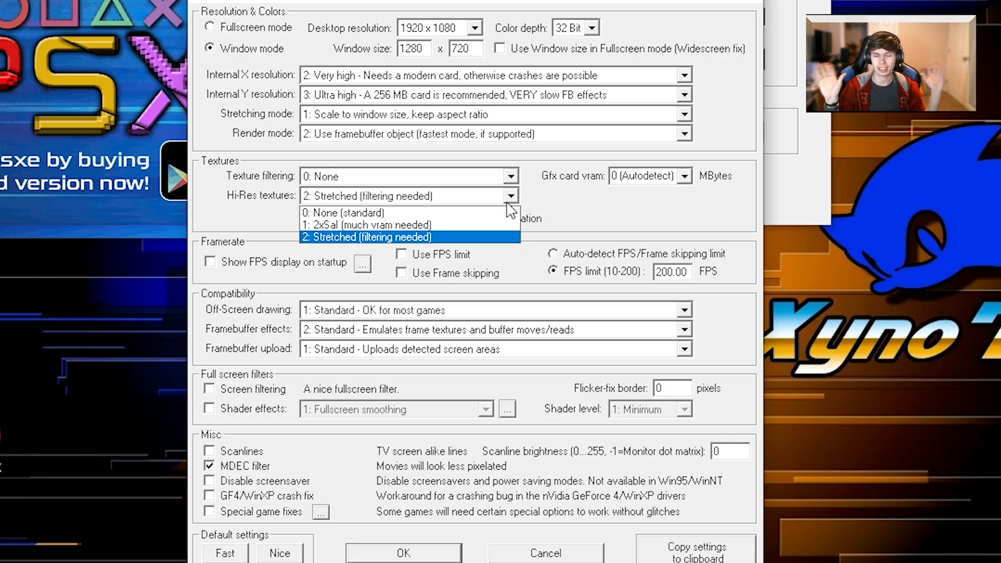
pyautogui.click(367, 237)
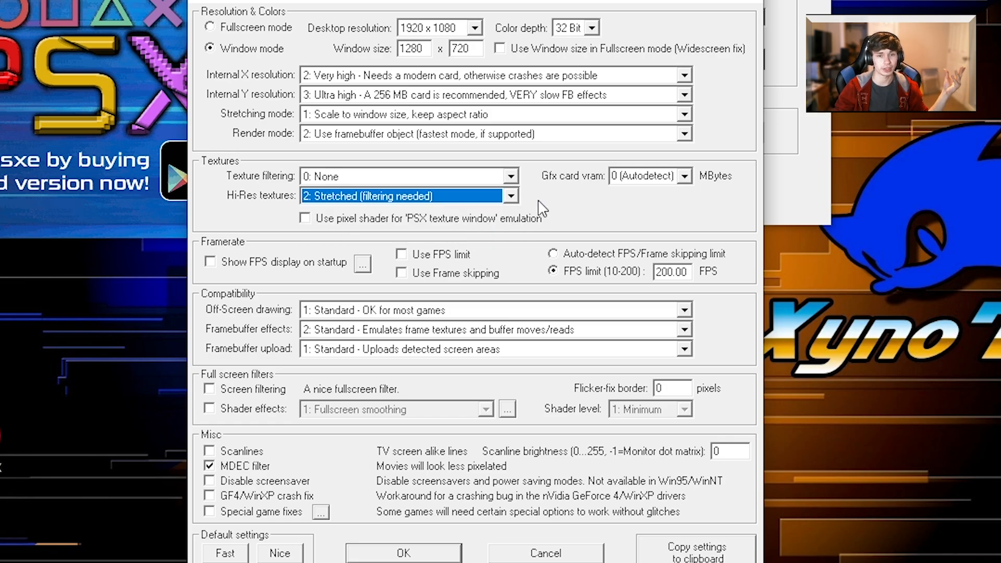
pyautogui.moveTo(491, 206)
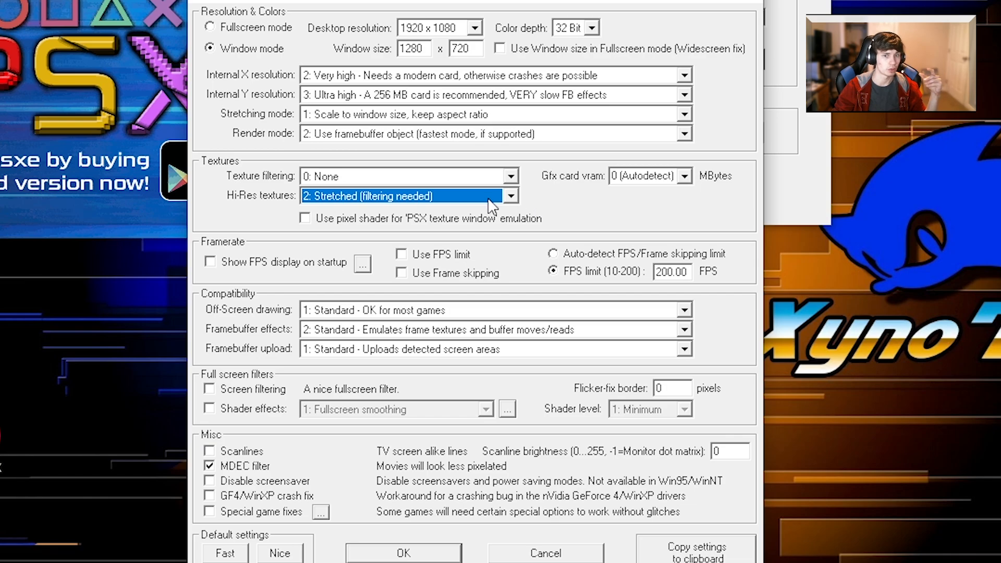
pyautogui.moveTo(561, 202)
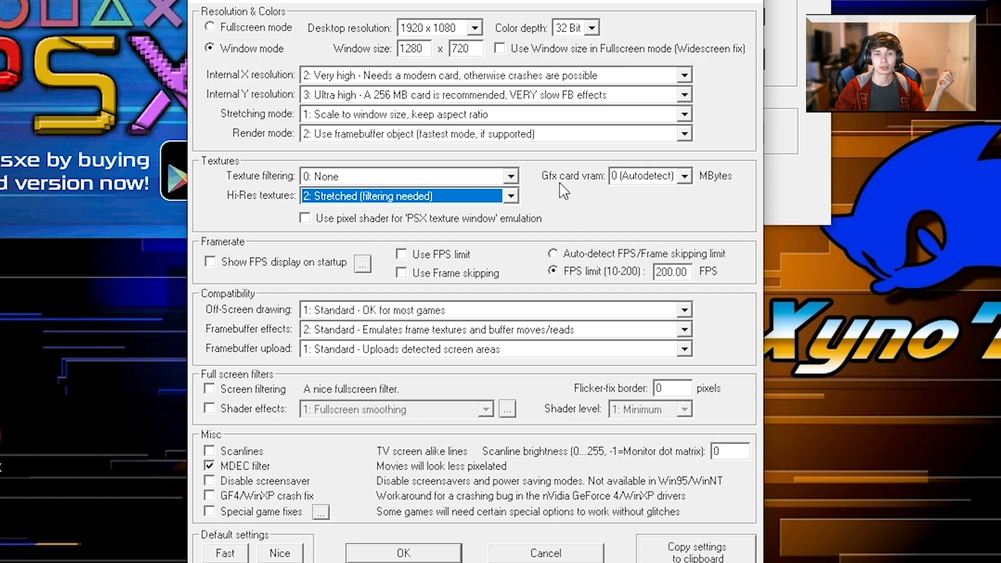
pyautogui.moveTo(600, 204)
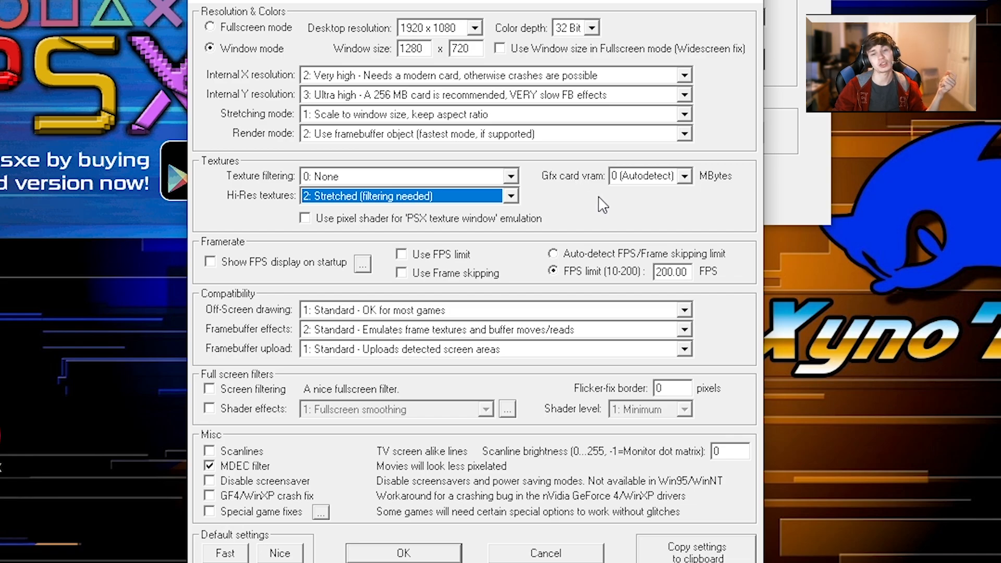
pyautogui.click(685, 176)
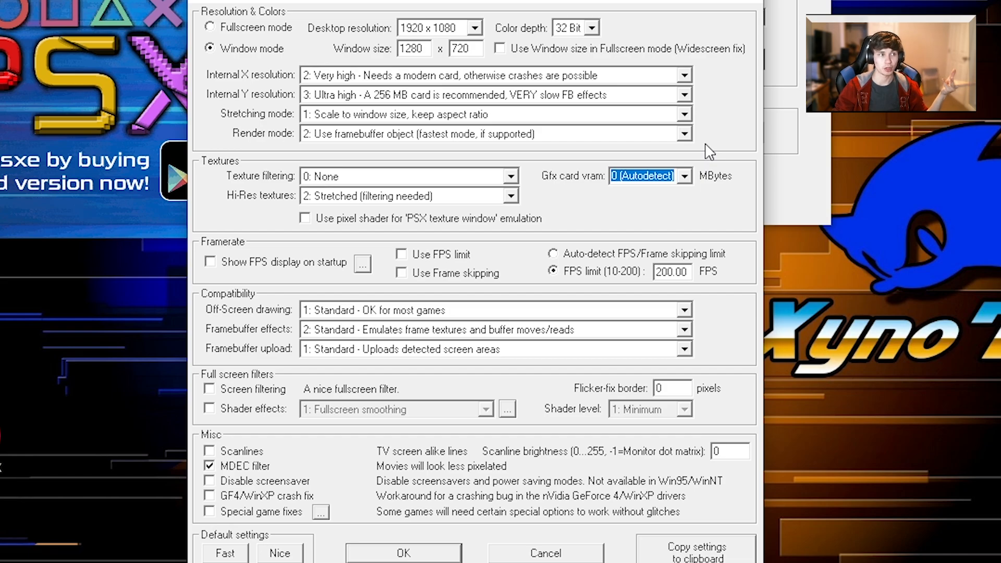
pyautogui.moveTo(724, 173)
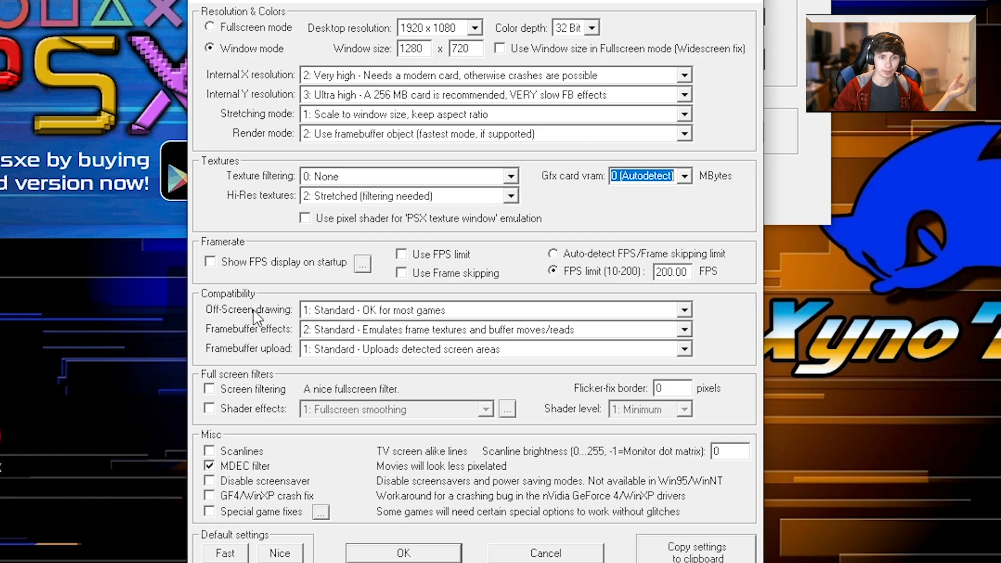
pyautogui.moveTo(364, 321)
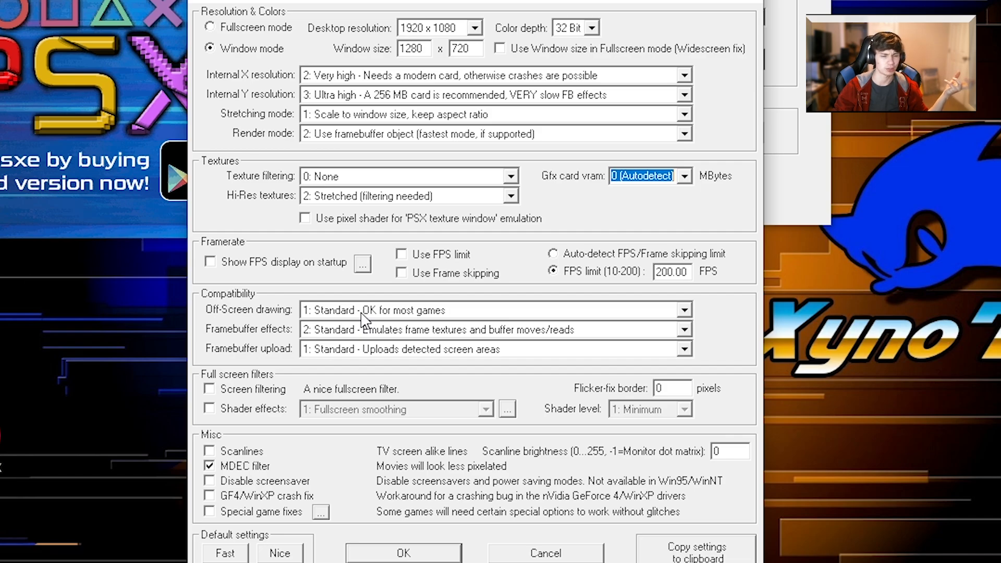
# Set framebuffer effects to 2: Standard and framebuffer upload to 1: Standard
pyautogui.click(683, 330)
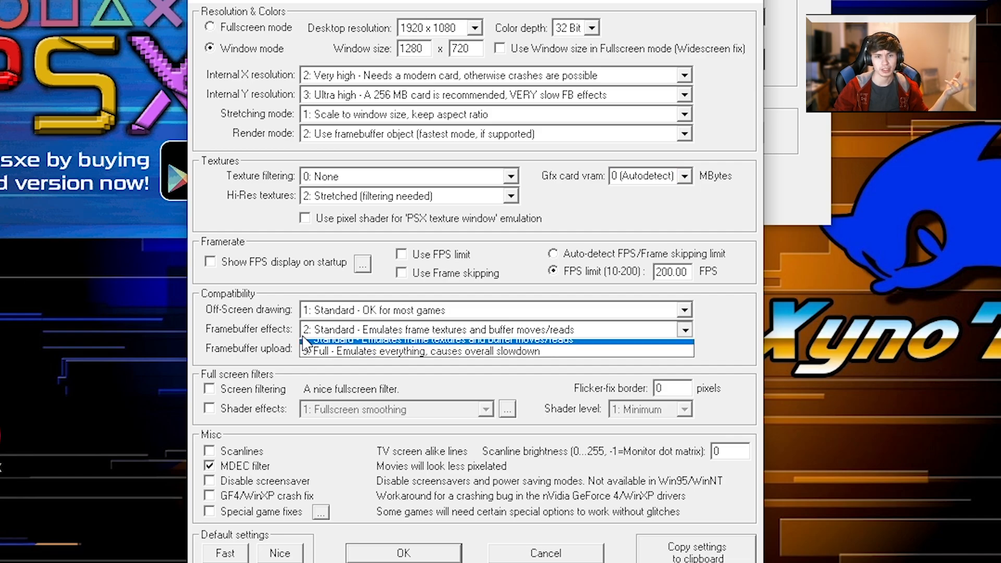
pyautogui.click(684, 329)
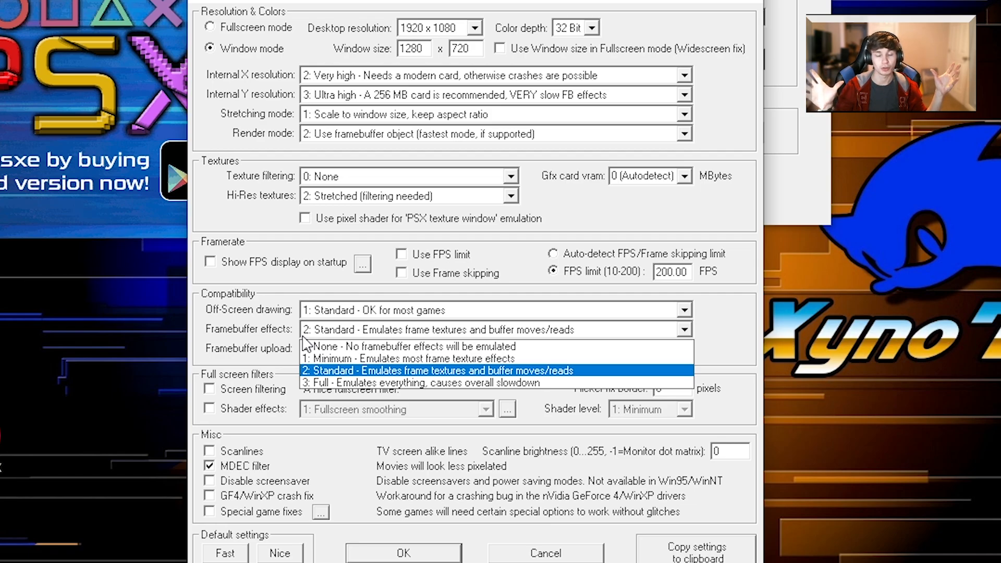
pyautogui.moveTo(302, 338)
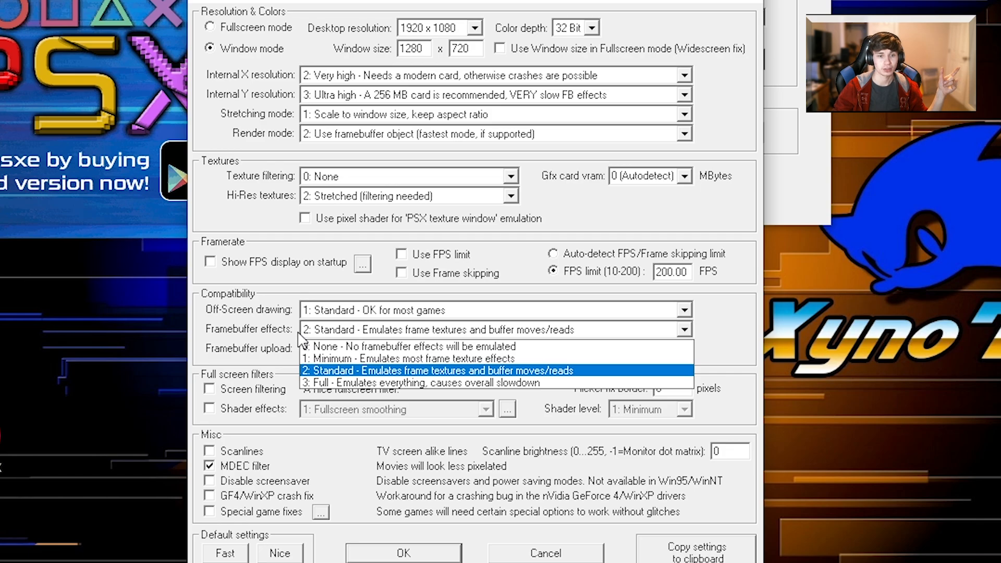
pyautogui.click(439, 370)
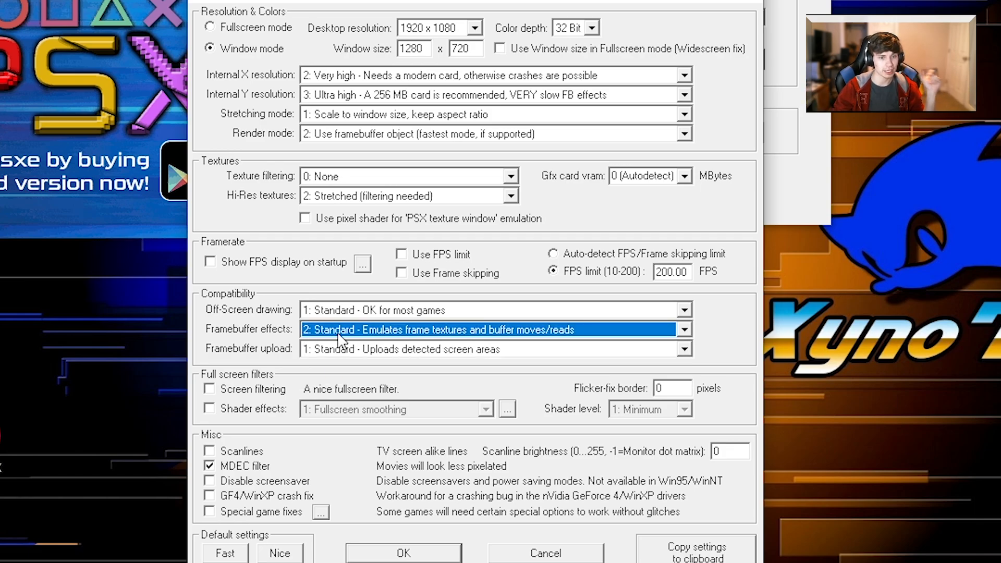
pyautogui.click(682, 349)
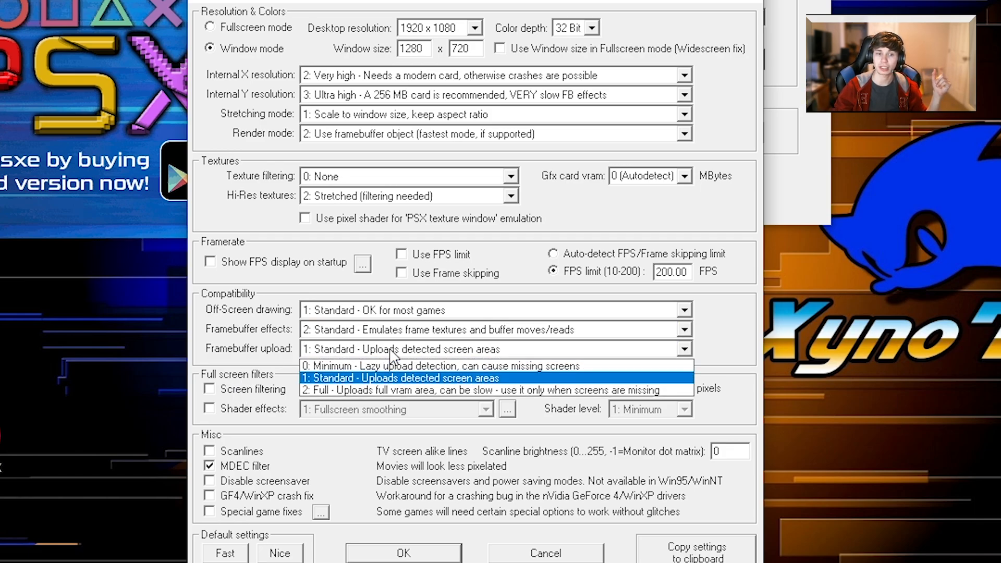
pyautogui.click(403, 378)
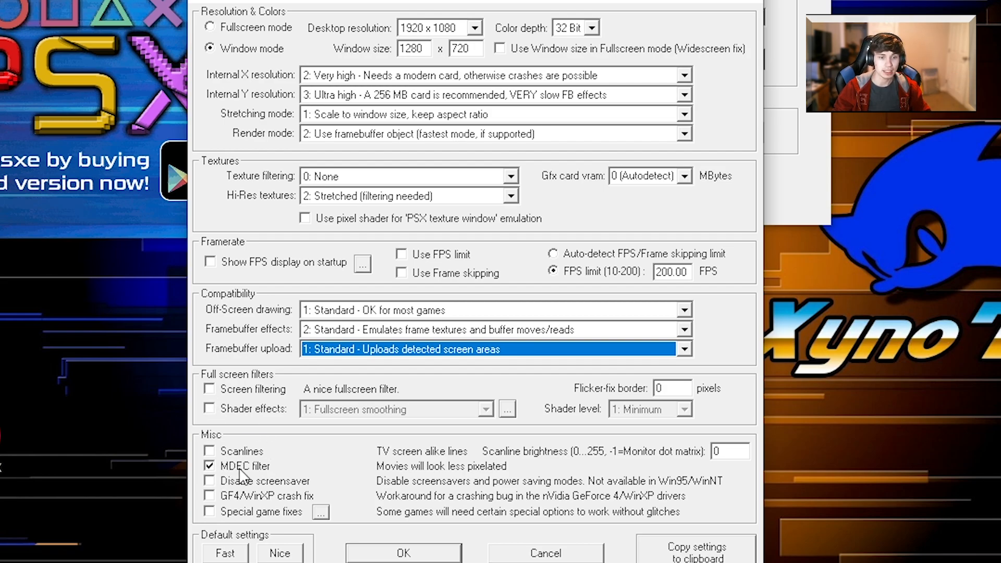
pyautogui.moveTo(387, 481)
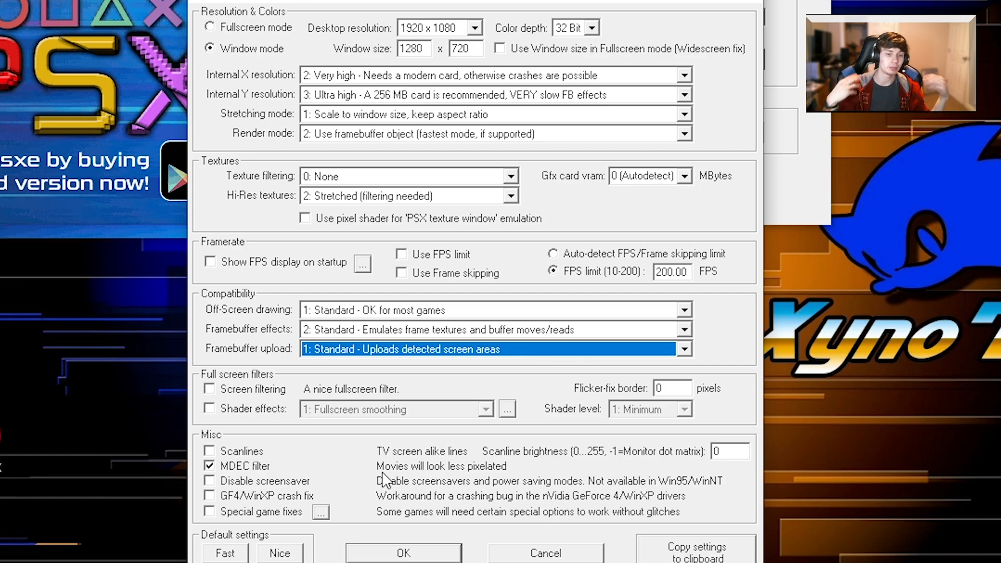
pyautogui.moveTo(693, 495)
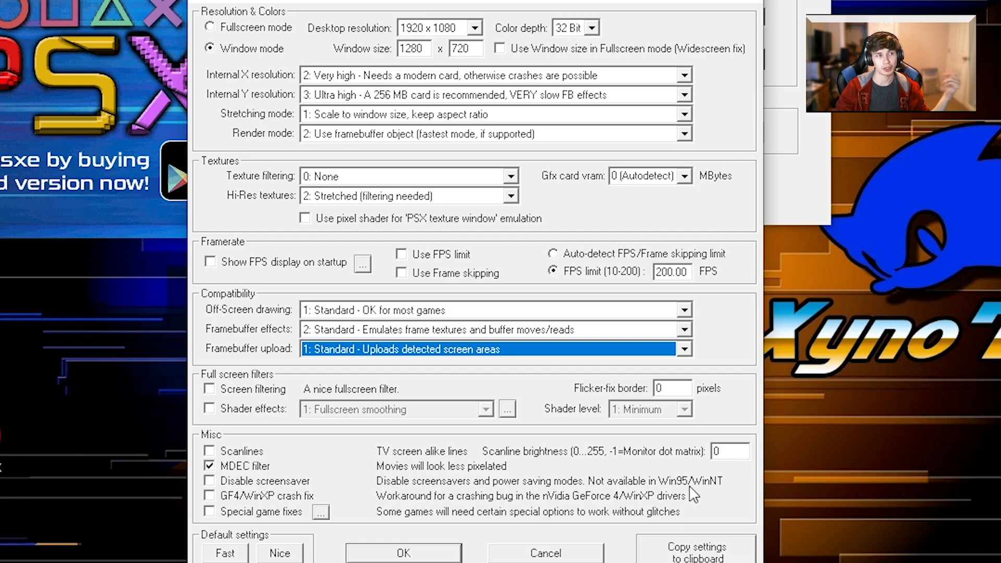
pyautogui.moveTo(284, 483)
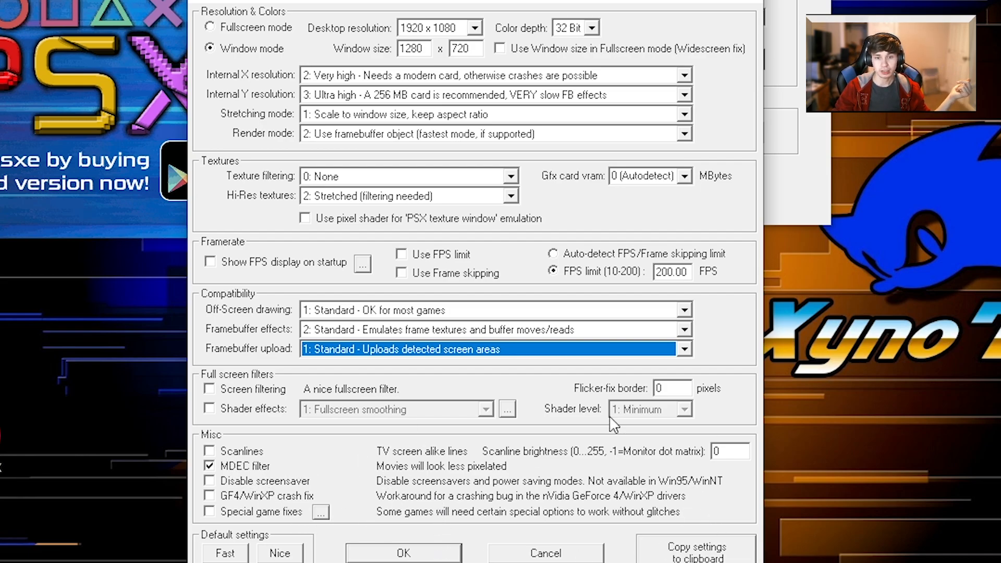
pyautogui.moveTo(393, 425)
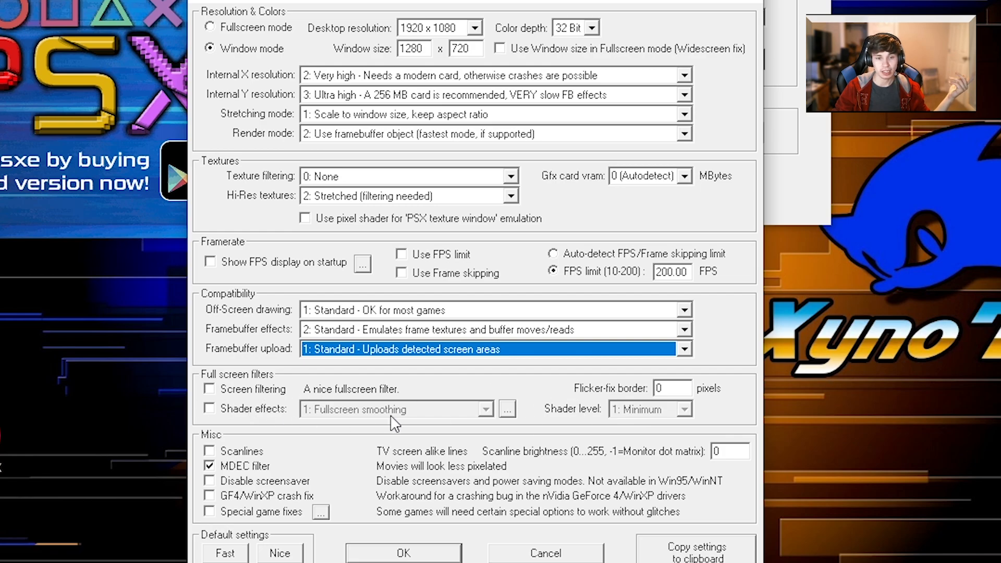
pyautogui.moveTo(291, 400)
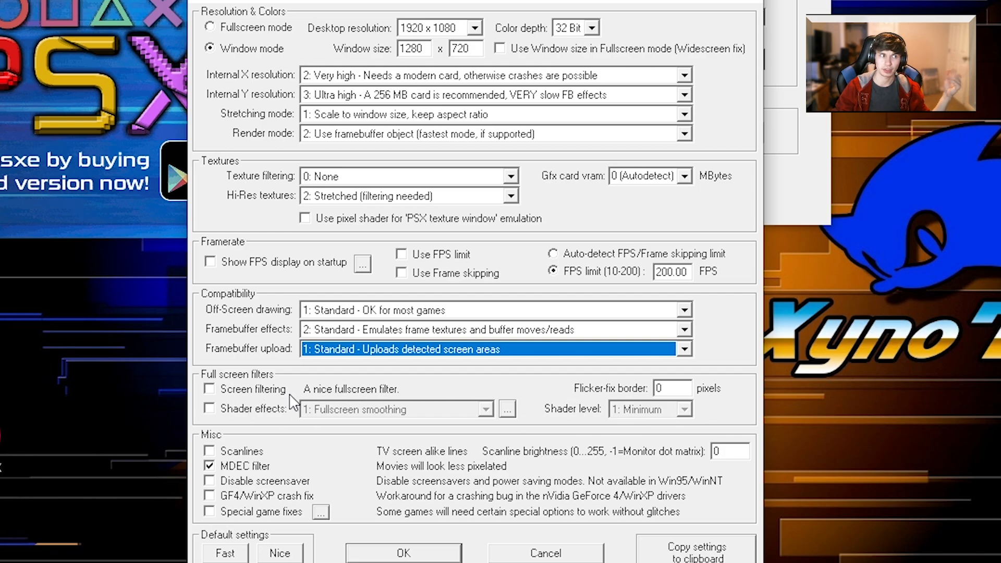
pyautogui.moveTo(551, 420)
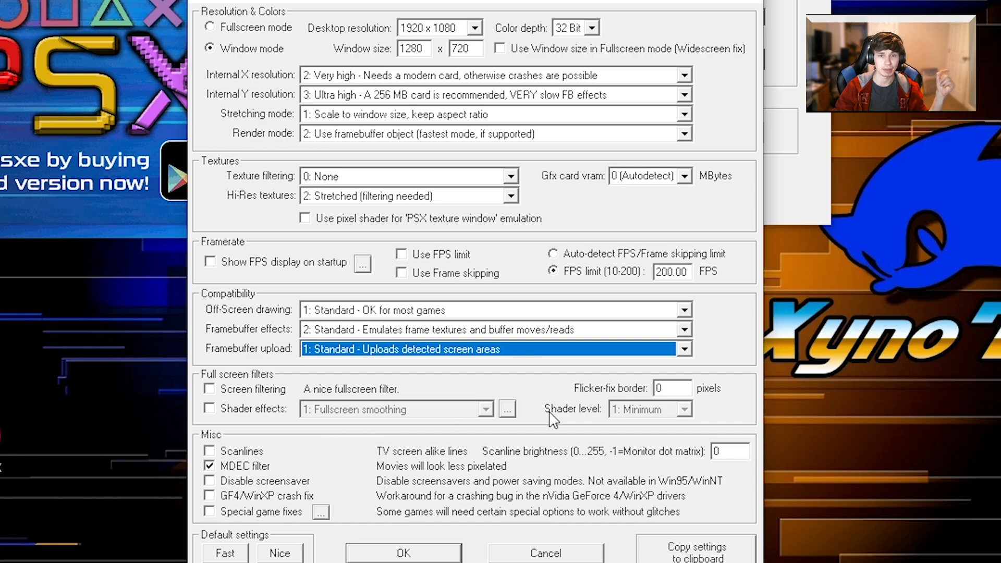
pyautogui.moveTo(287, 552)
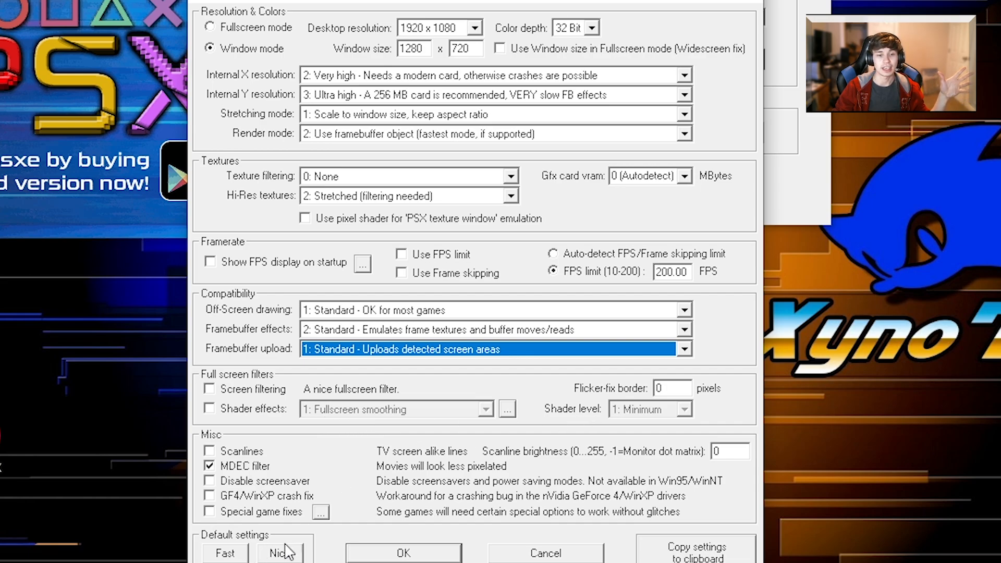
# Review special game fixes, keeping fake low compatibility frameread, and confirm
pyautogui.click(319, 511)
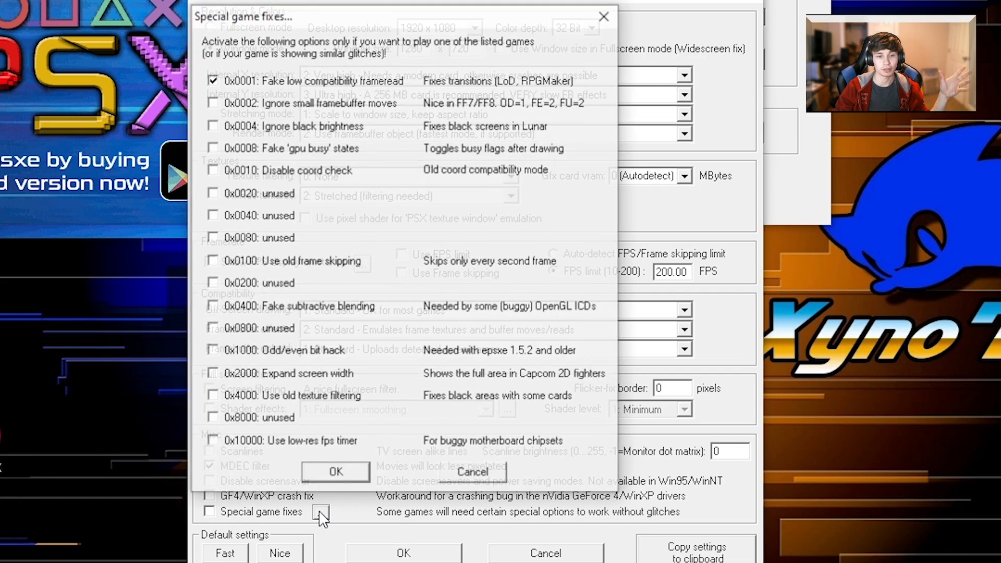
pyautogui.click(335, 471)
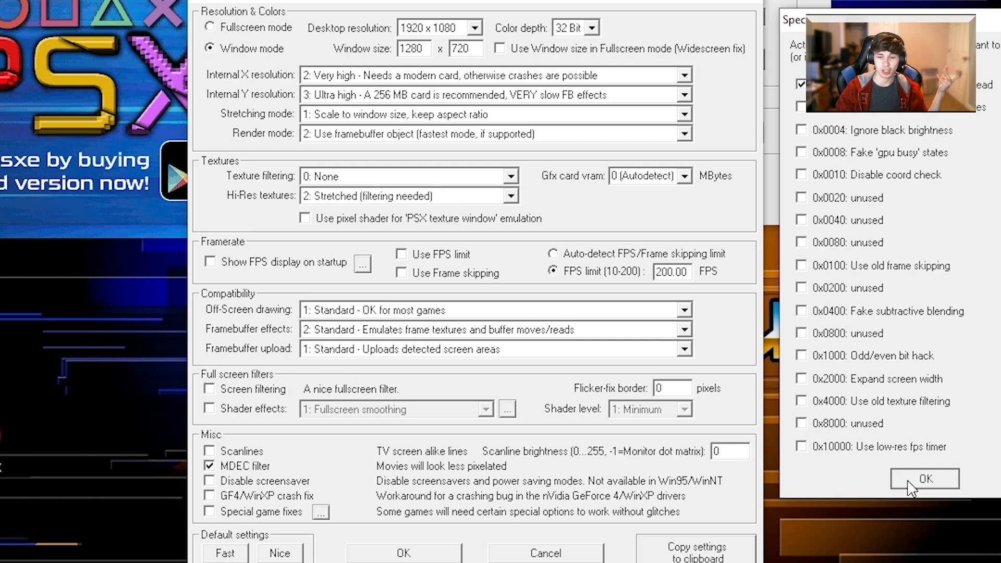
pyautogui.click(924, 479)
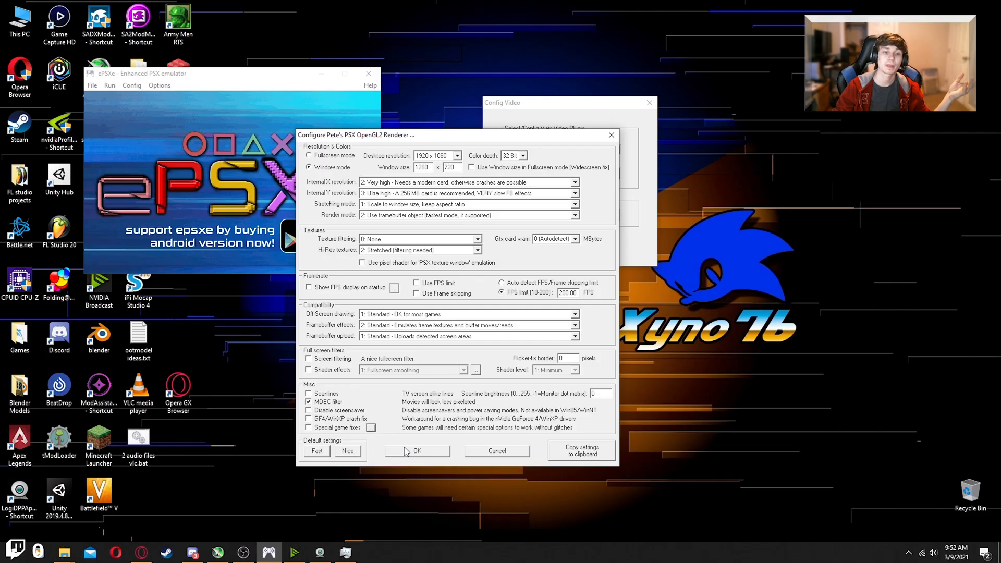
# Accept the video settings and open Config > Sound, showing Normal Latency and Full Effects
pyautogui.click(417, 451)
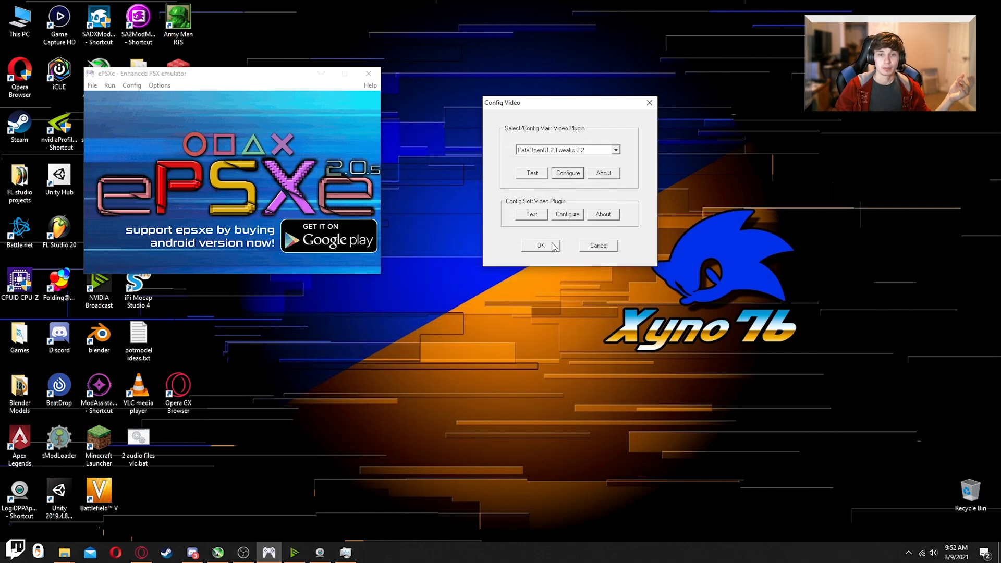
pyautogui.click(109, 85)
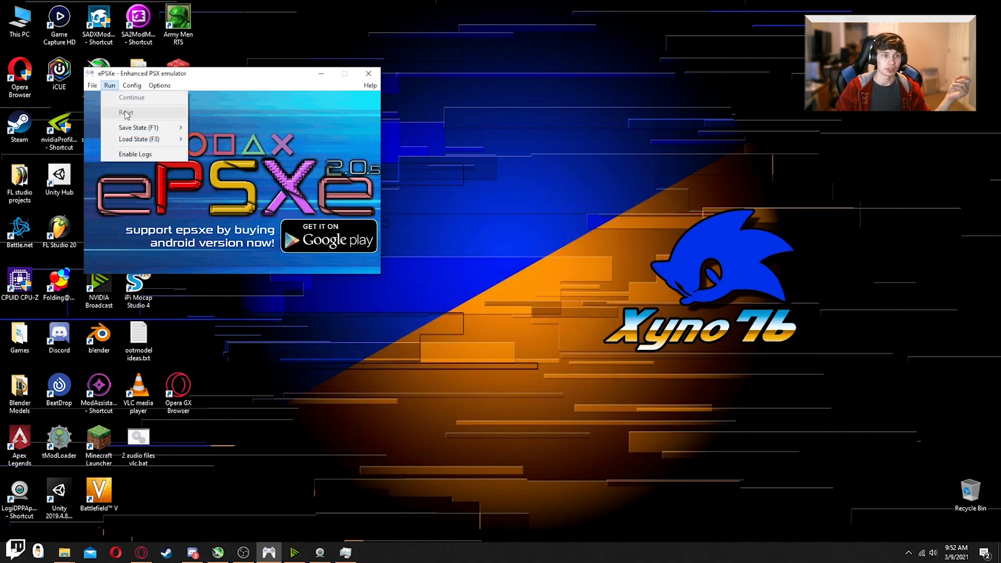
pyautogui.click(131, 85)
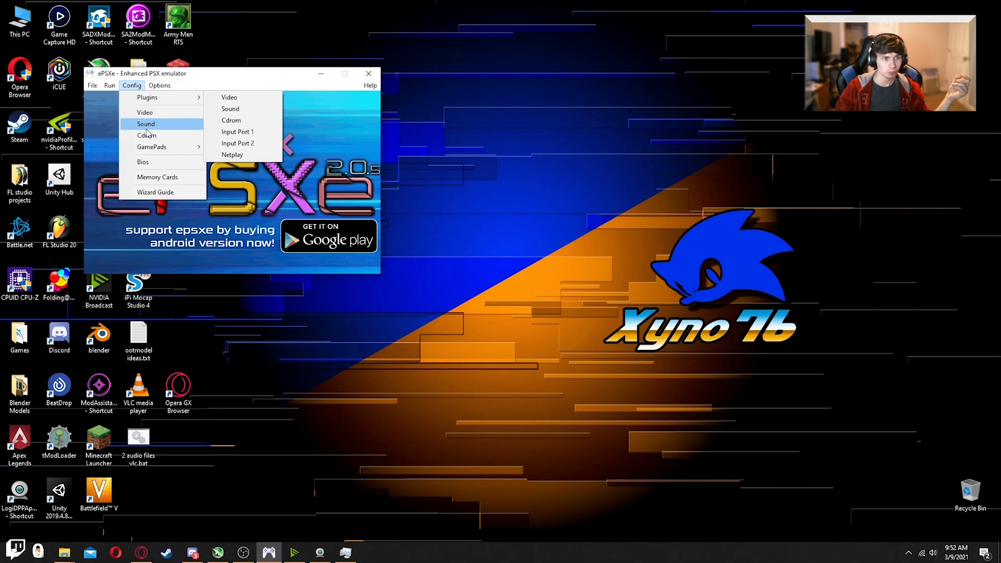
pyautogui.click(146, 124)
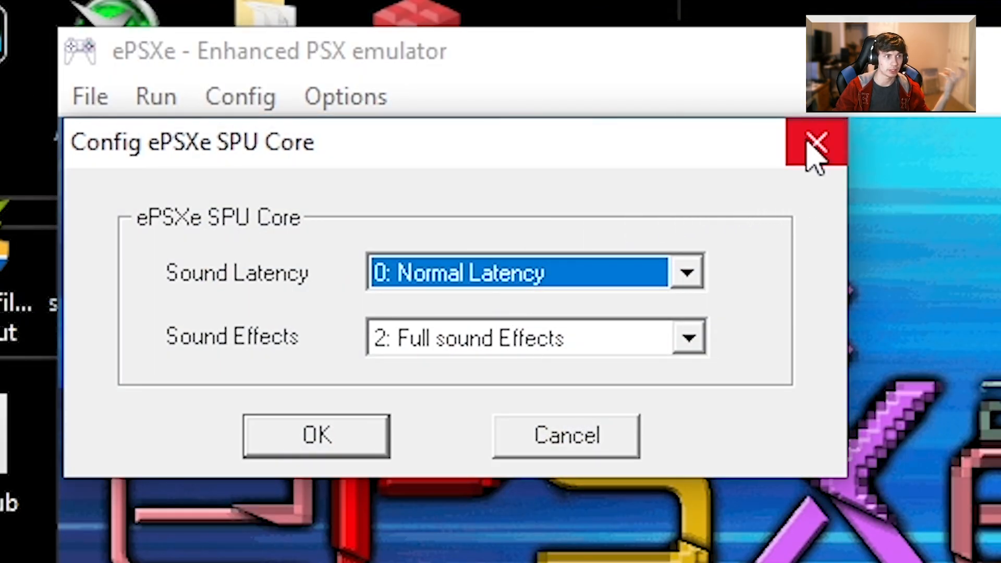
pyautogui.moveTo(818, 142)
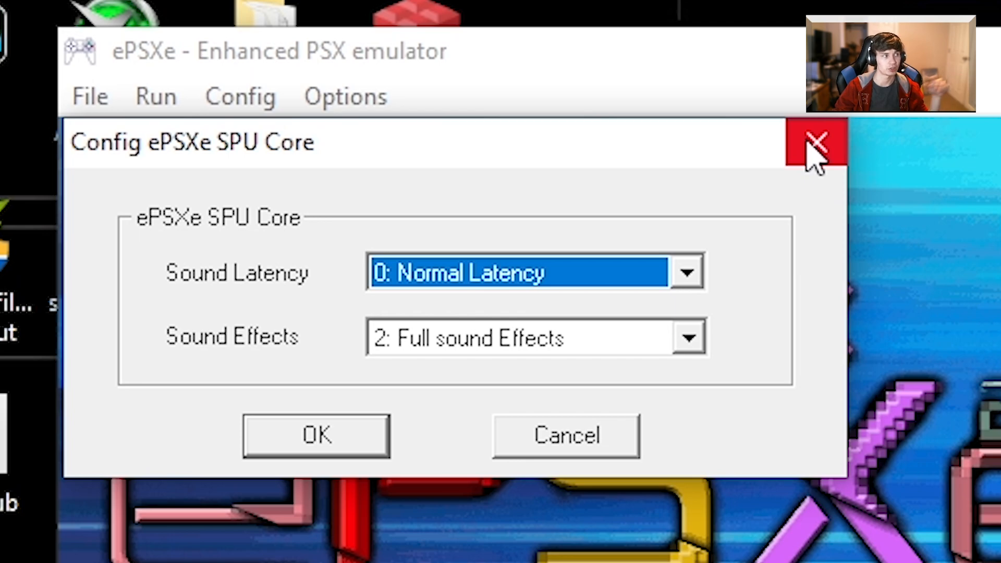
# Close the SPU Core sound dialog without changes
pyautogui.click(818, 141)
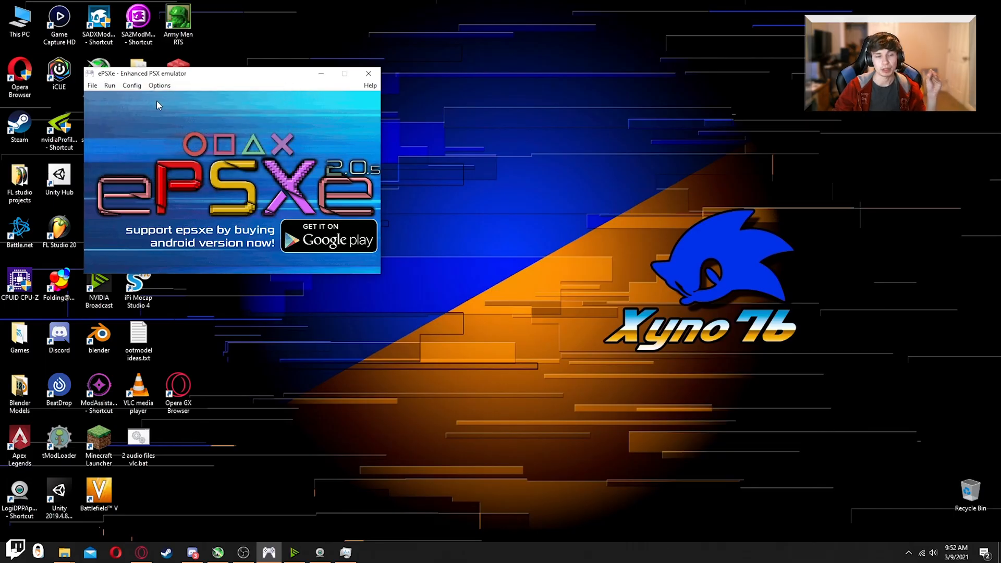
pyautogui.moveTo(157, 124)
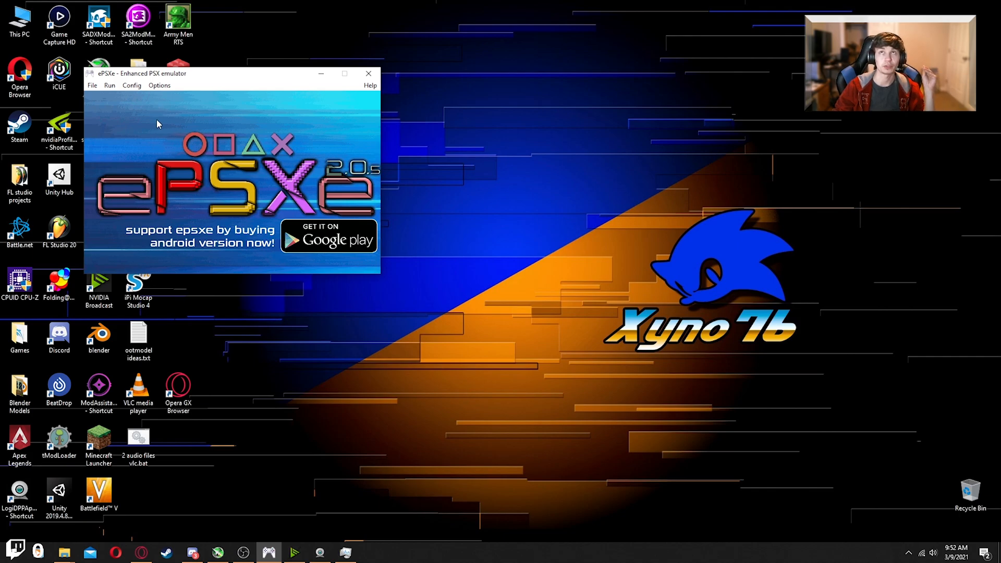
pyautogui.moveTo(184, 91)
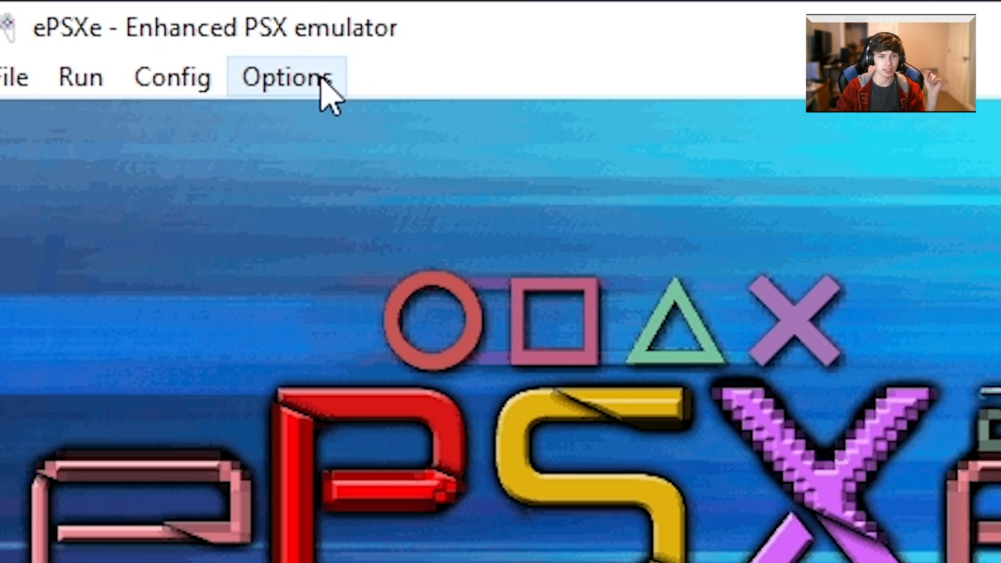
# Open the Options menu to view CPU overclocking levels, with x1 checked
pyautogui.click(286, 76)
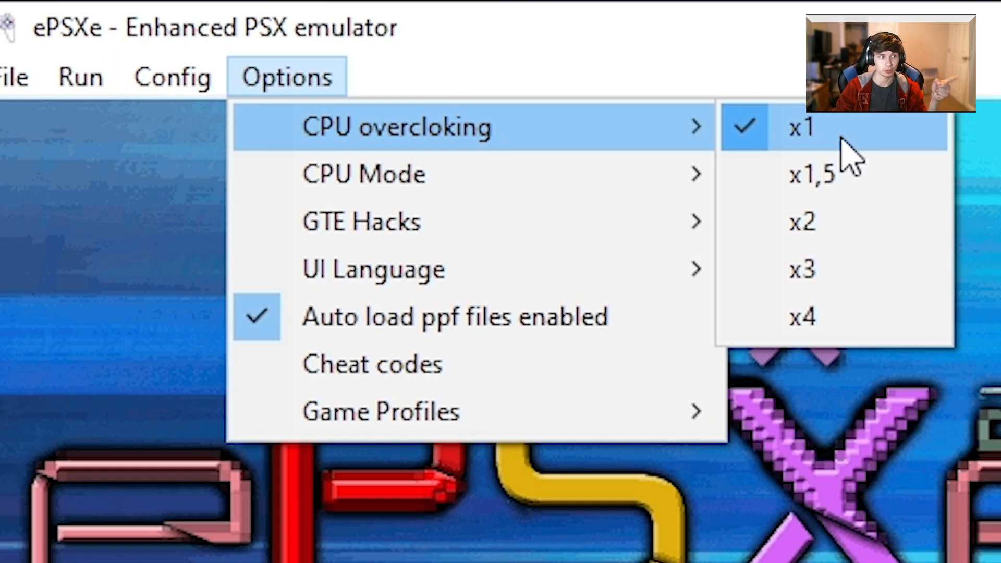
pyautogui.moveTo(773, 115)
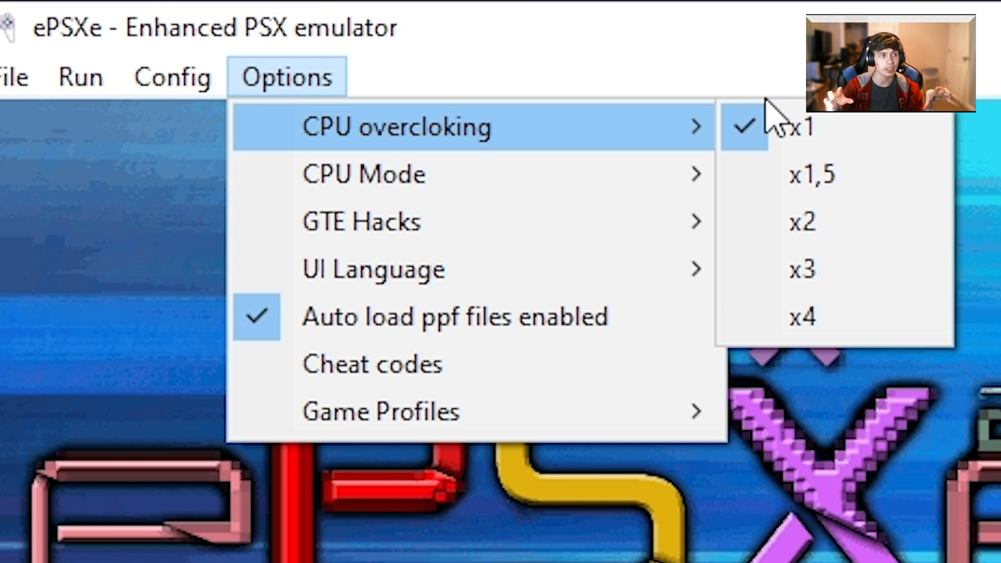
pyautogui.moveTo(823, 222)
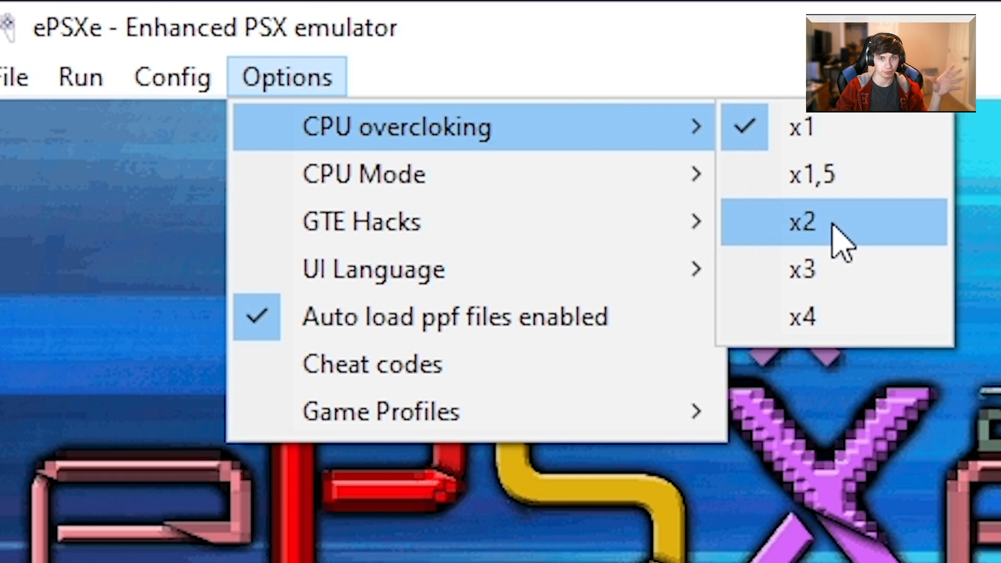
pyautogui.moveTo(862, 271)
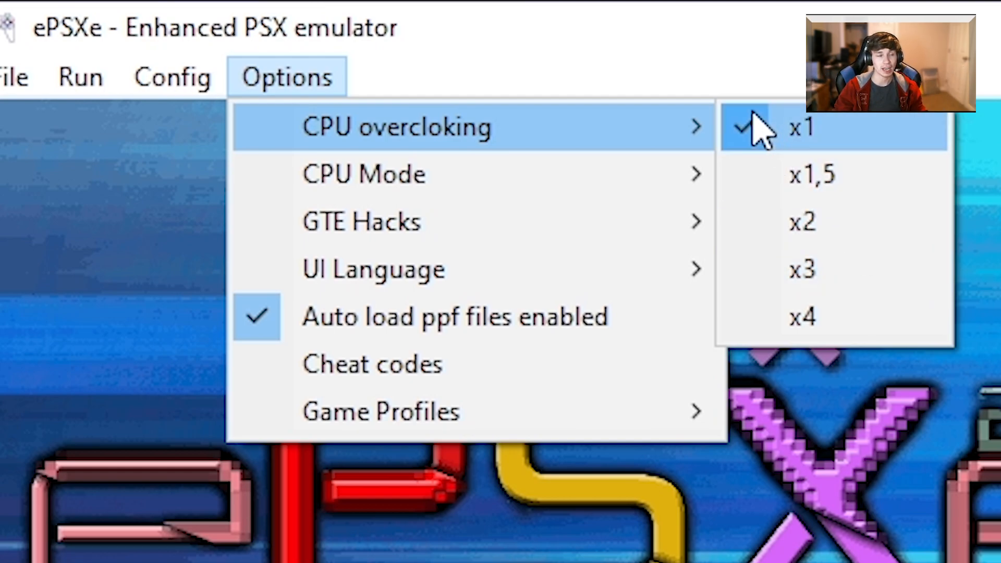
pyautogui.moveTo(791, 172)
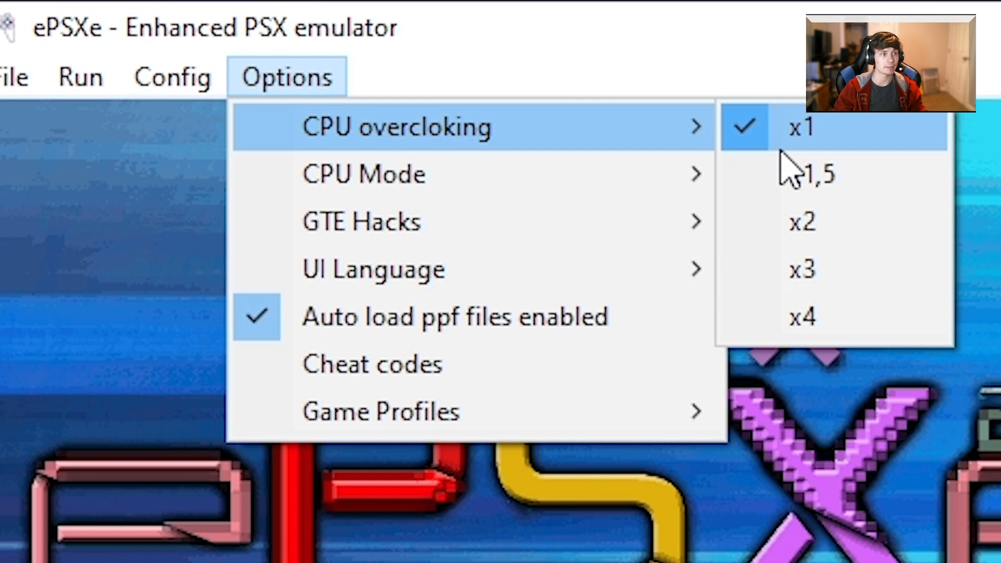
pyautogui.moveTo(830, 269)
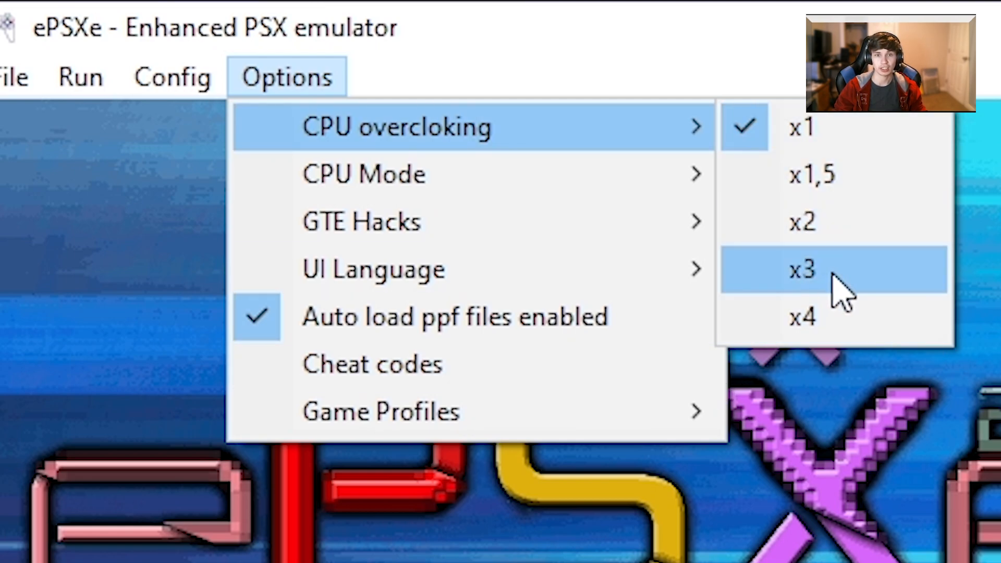
pyautogui.moveTo(926, 326)
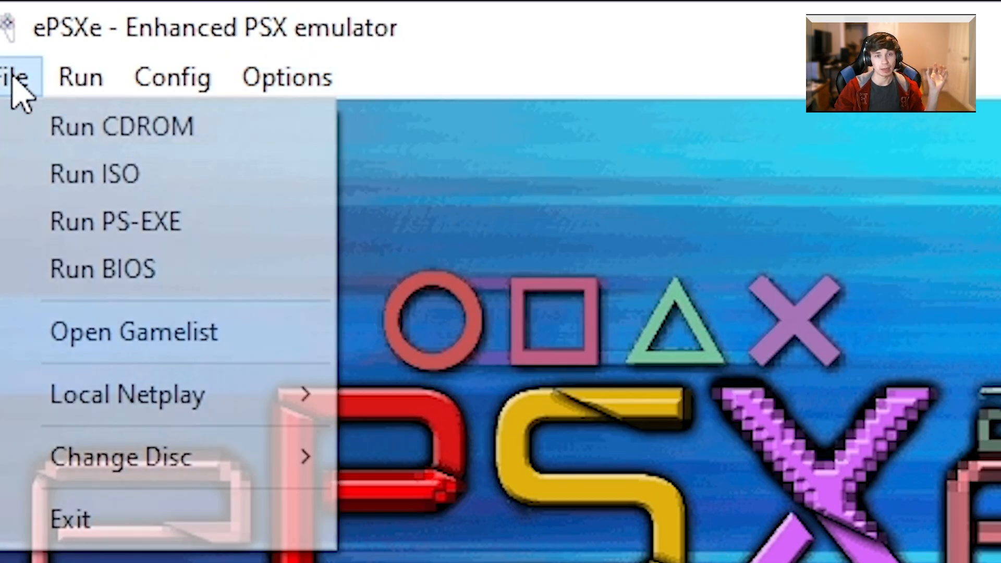
# Run the Legend of Legaia.bin disc image via File > Run ISO
pyautogui.click(94, 173)
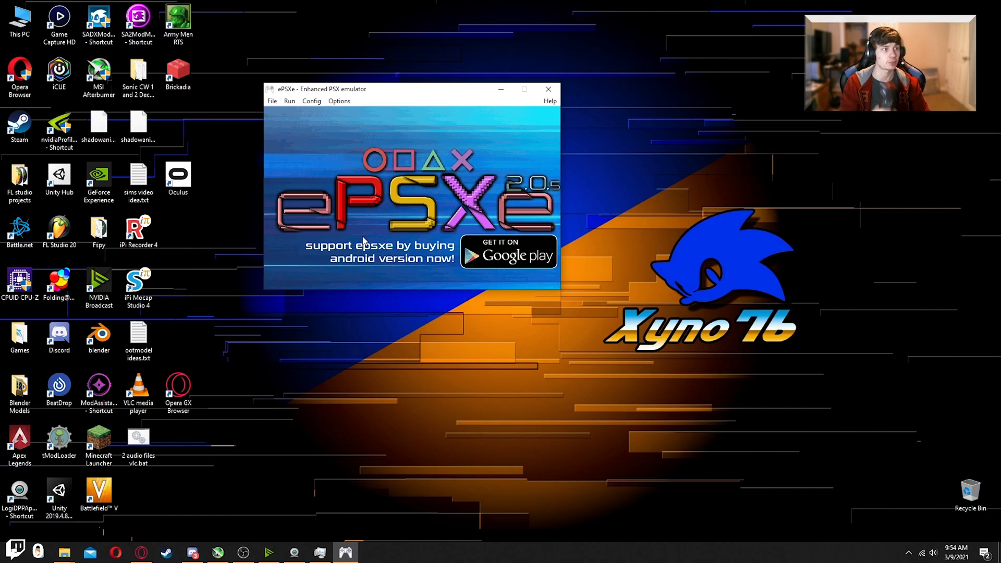
pyautogui.click(272, 101)
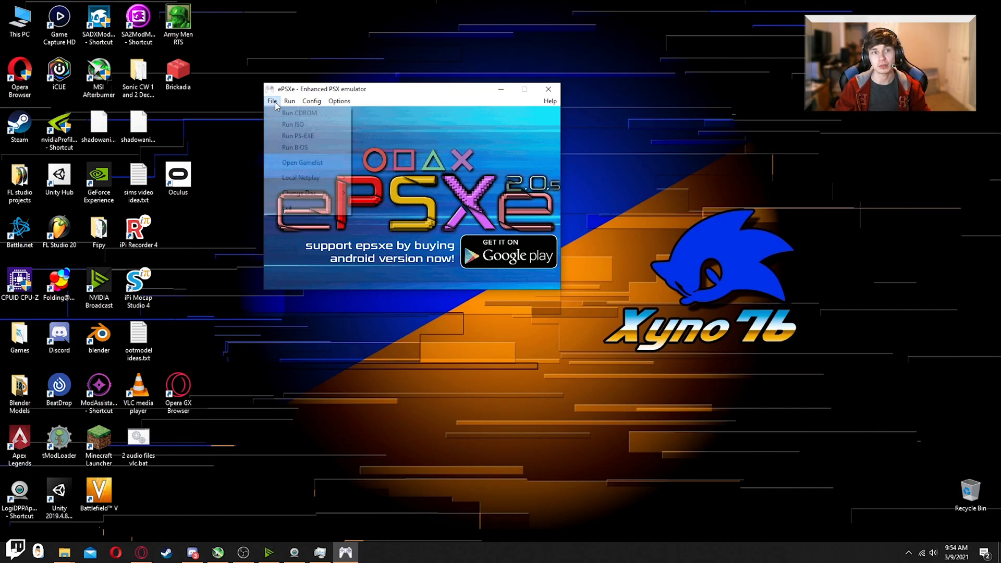
pyautogui.click(293, 125)
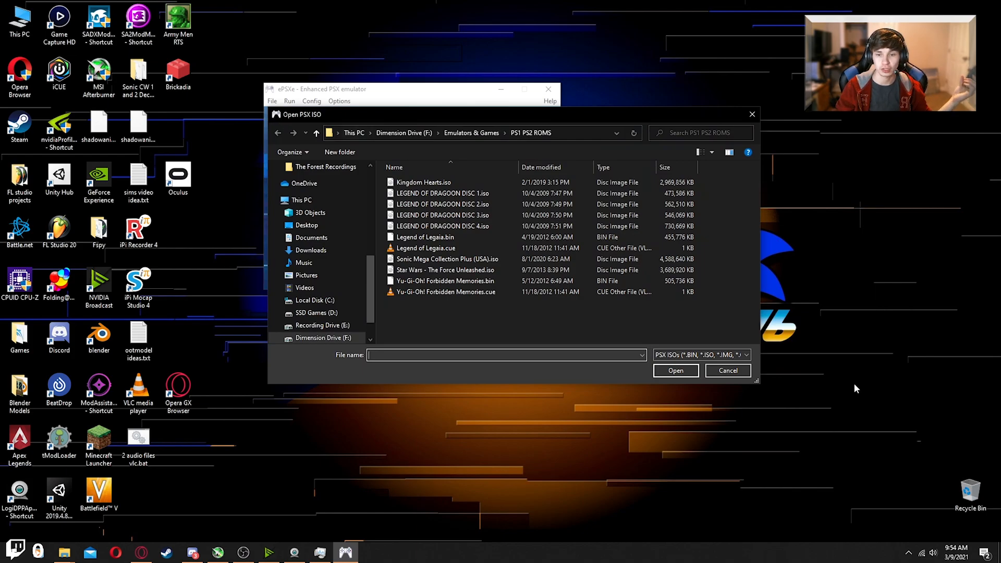
pyautogui.click(339, 101)
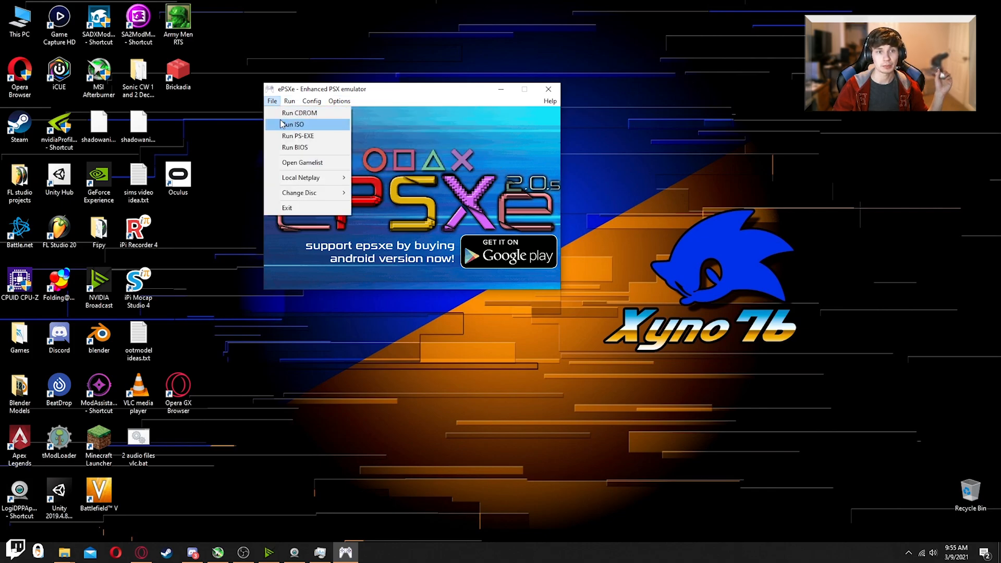
pyautogui.click(292, 124)
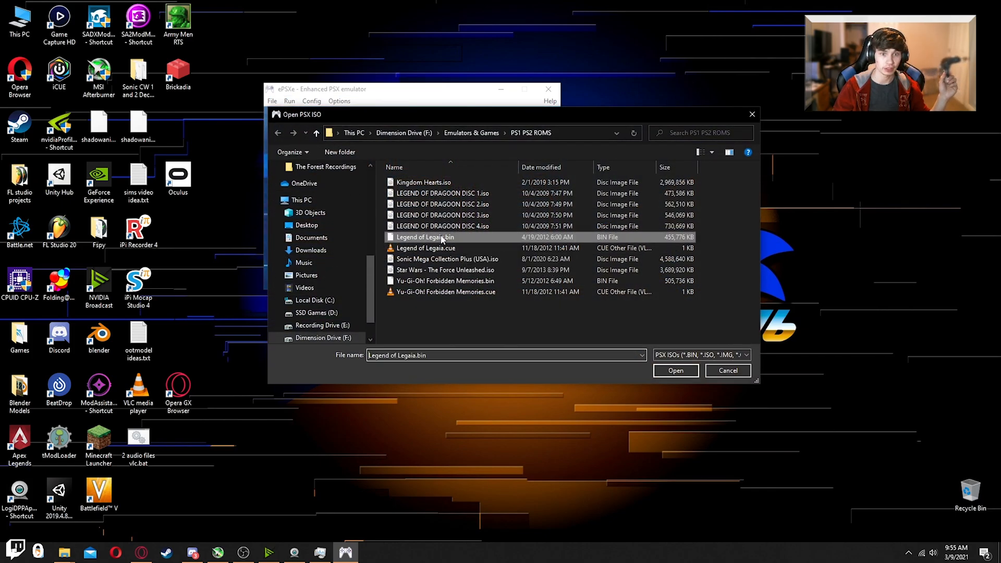
pyautogui.click(674, 370)
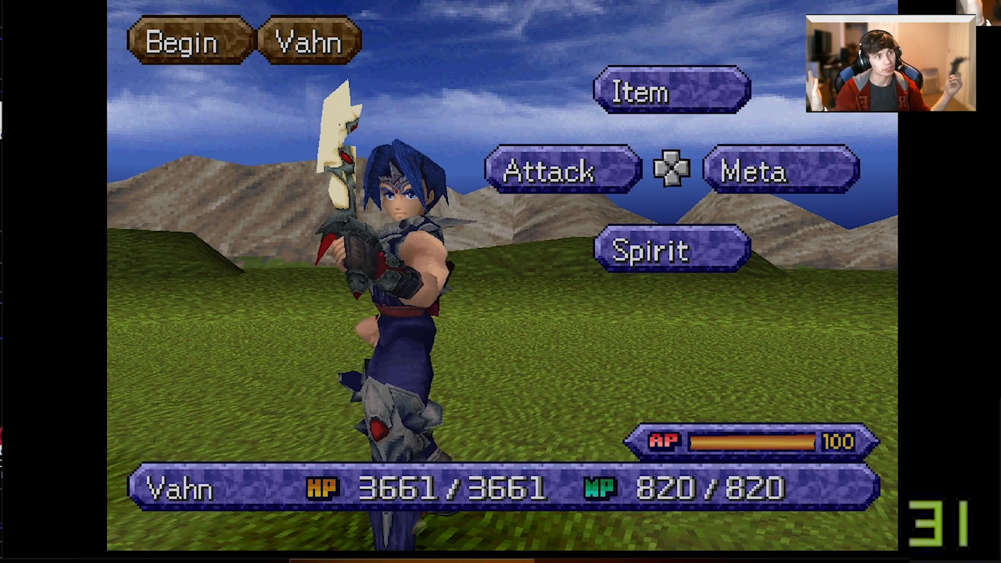
# Play a full-screen Legend of Legaia battle as the FPS counter drops to 31 and 21
pyautogui.click(561, 170)
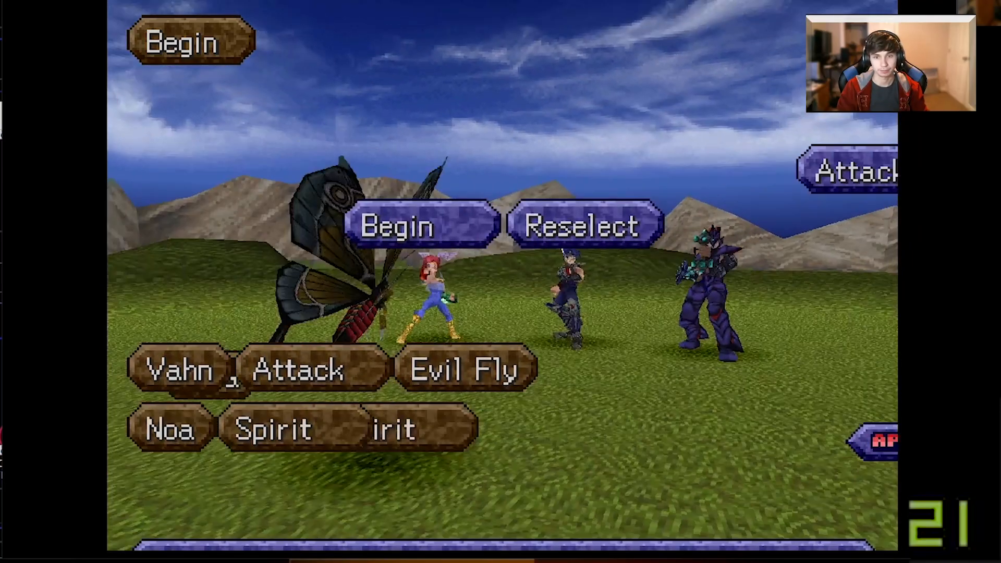
pyautogui.click(399, 225)
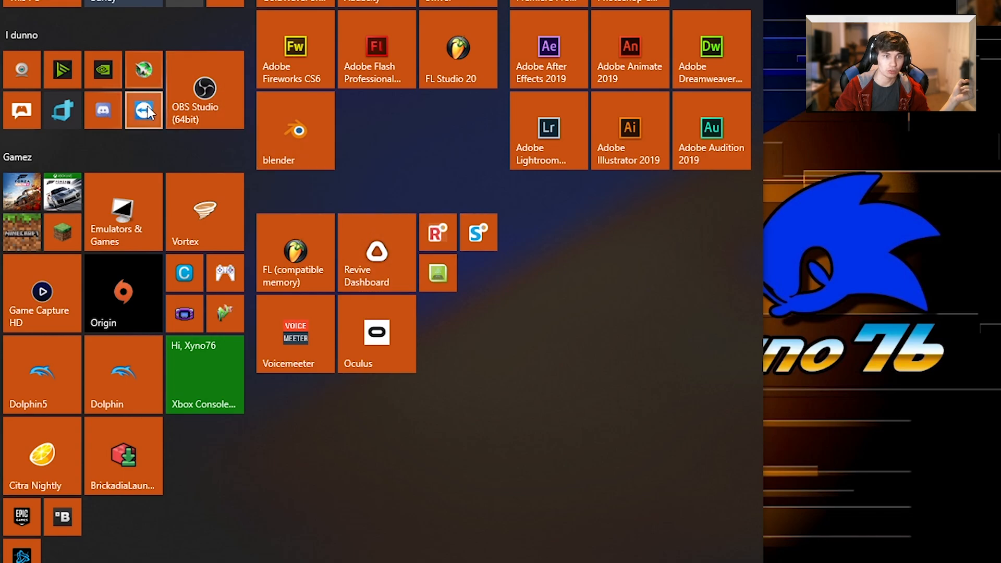
# Exit Legend of Legaia with Escape and relaunch the ePSXe shortcut
pyautogui.press('Escape')
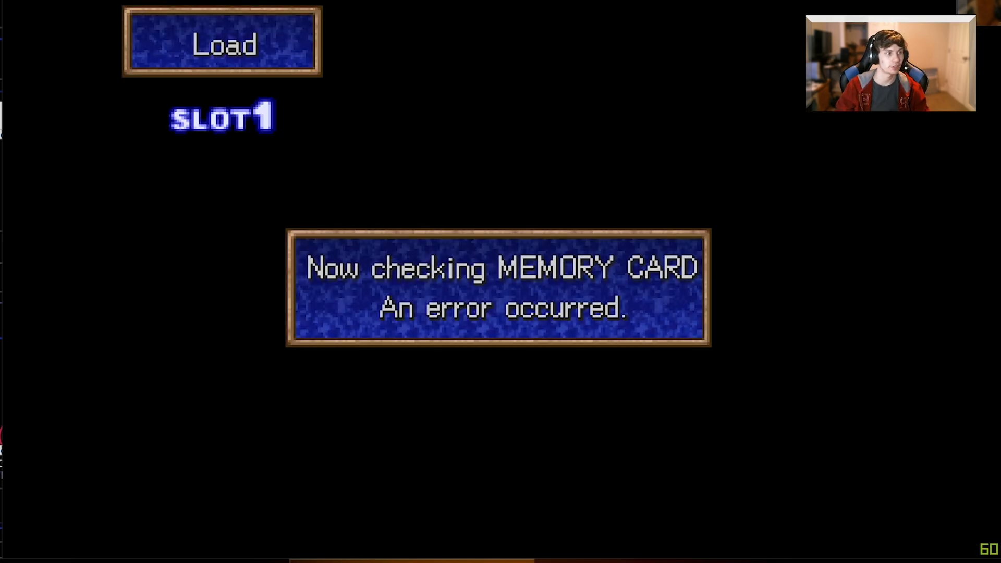
pyautogui.moveTo(99, 225)
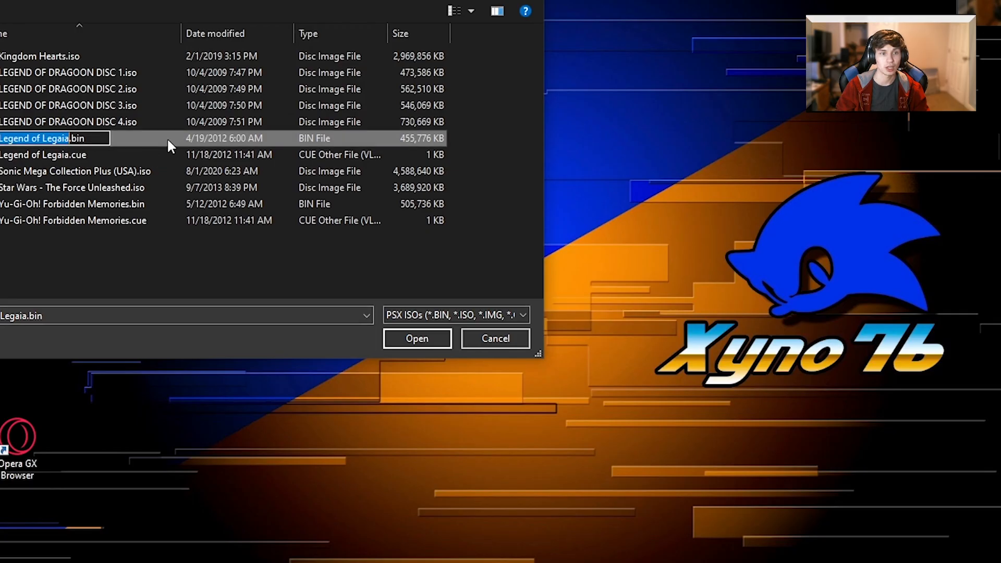
# Load Legend of Legaia.bin through Run ISO so slot 1's saves appear
pyautogui.click(416, 339)
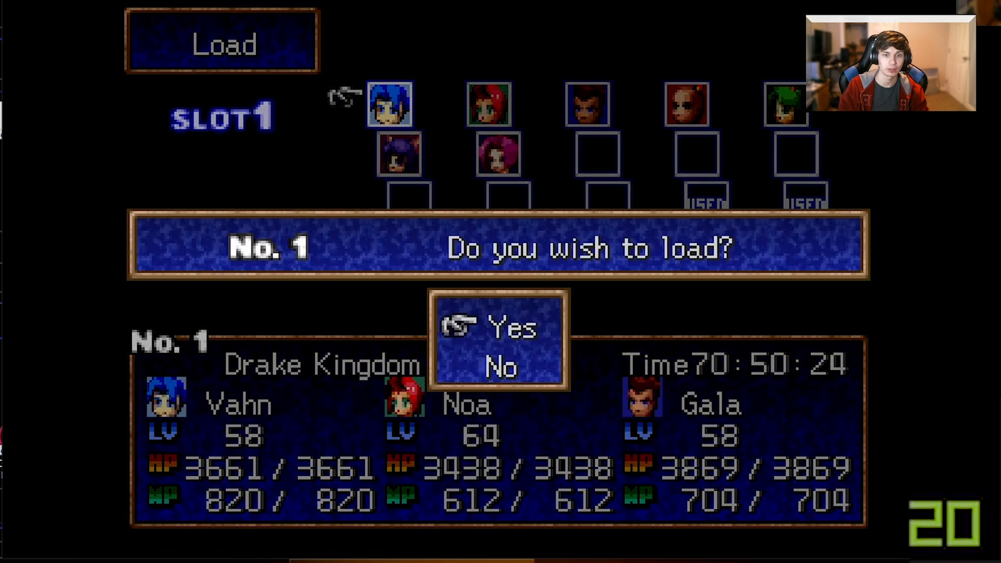
# Fight a battle from the loaded save and bring up Vahn's Attack/Item/Spirit/Meta commands
pyautogui.click(508, 327)
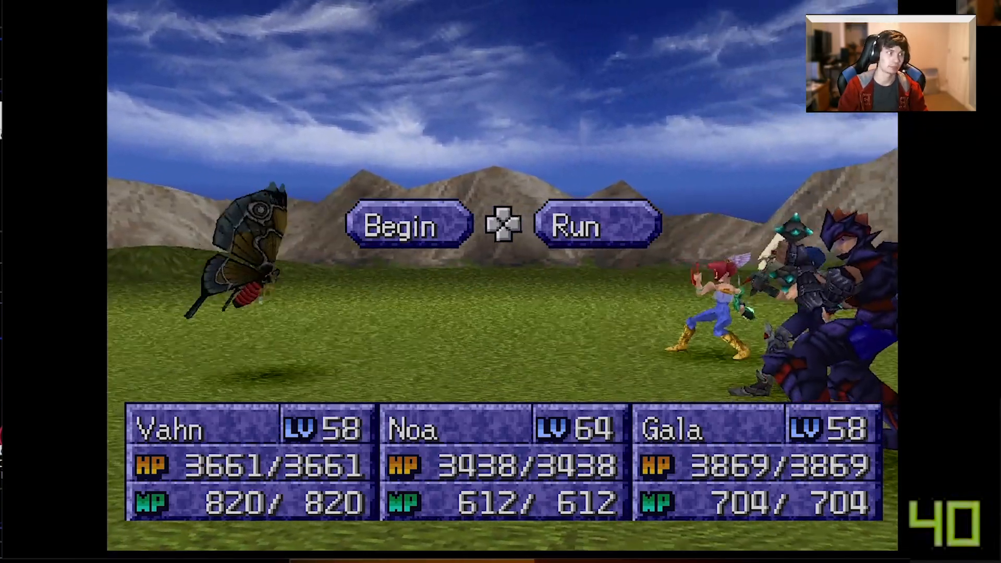
pyautogui.click(402, 224)
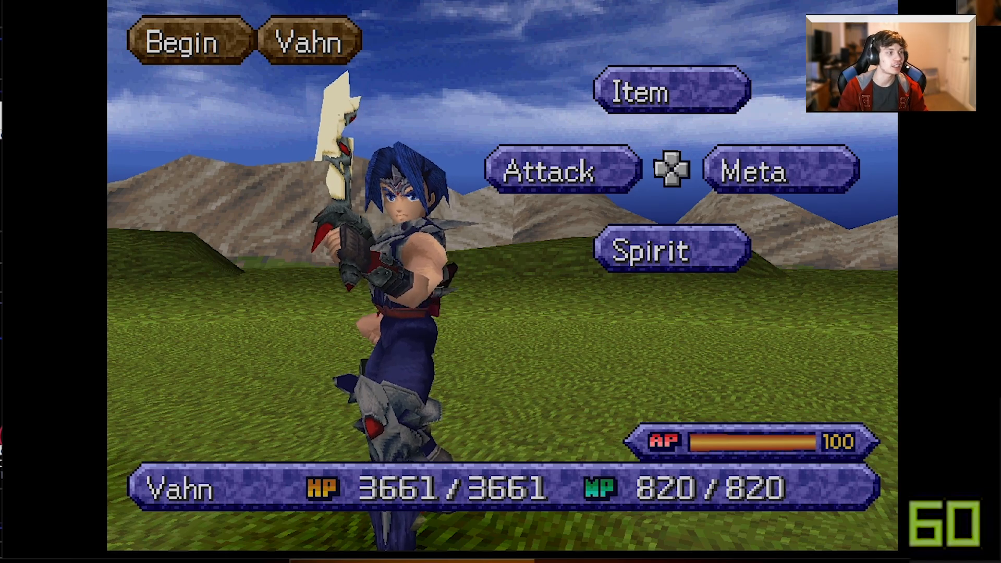
pyautogui.click(561, 170)
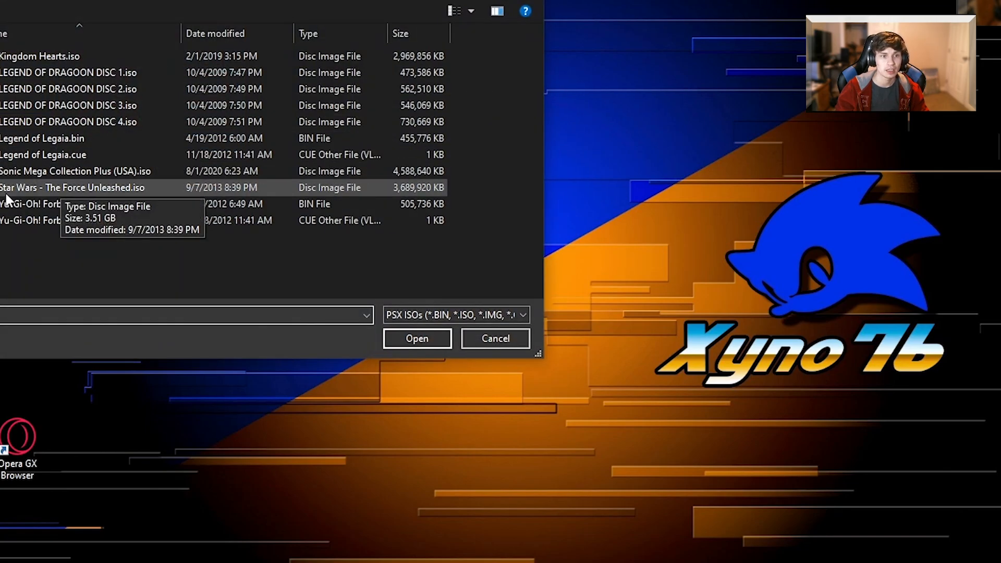
# Select the Yu-Gi-Oh! Forbidden Memories disc image and open it
pyautogui.click(416, 338)
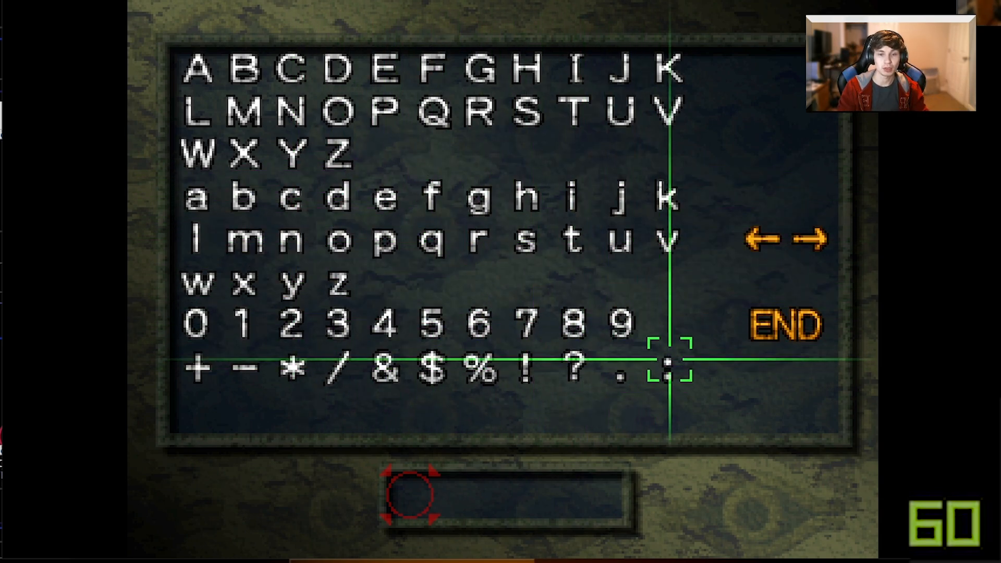
pyautogui.moveTo(785, 322)
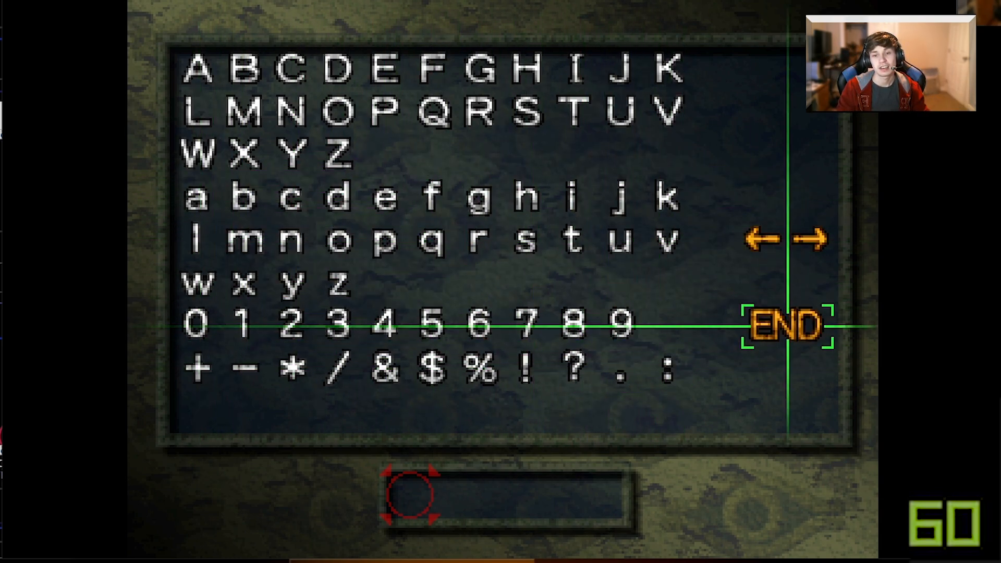
# Enter a name, choose NEW GAME, and browse hand cards while dueling on Meadow
pyautogui.click(620, 325)
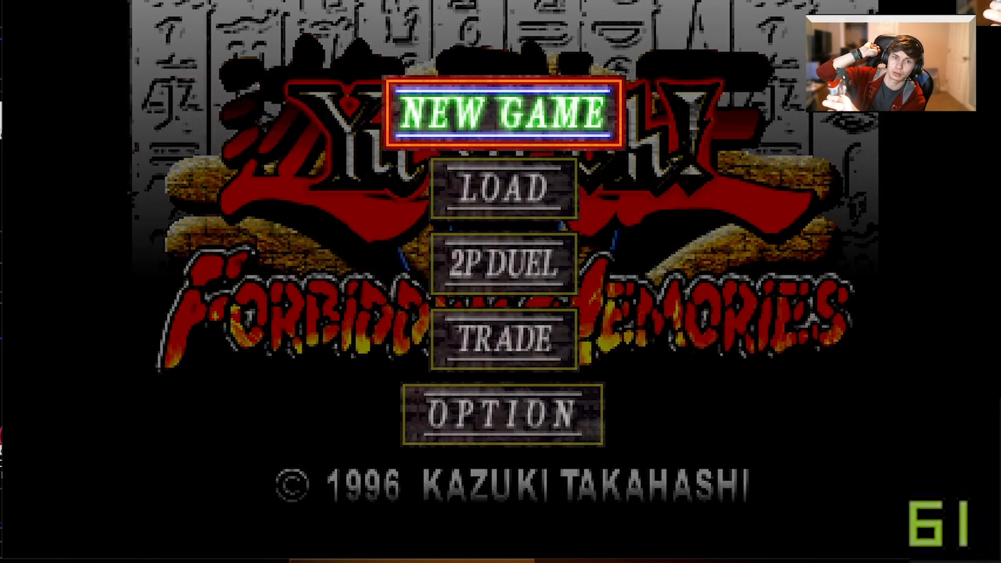
pyautogui.press('Down')
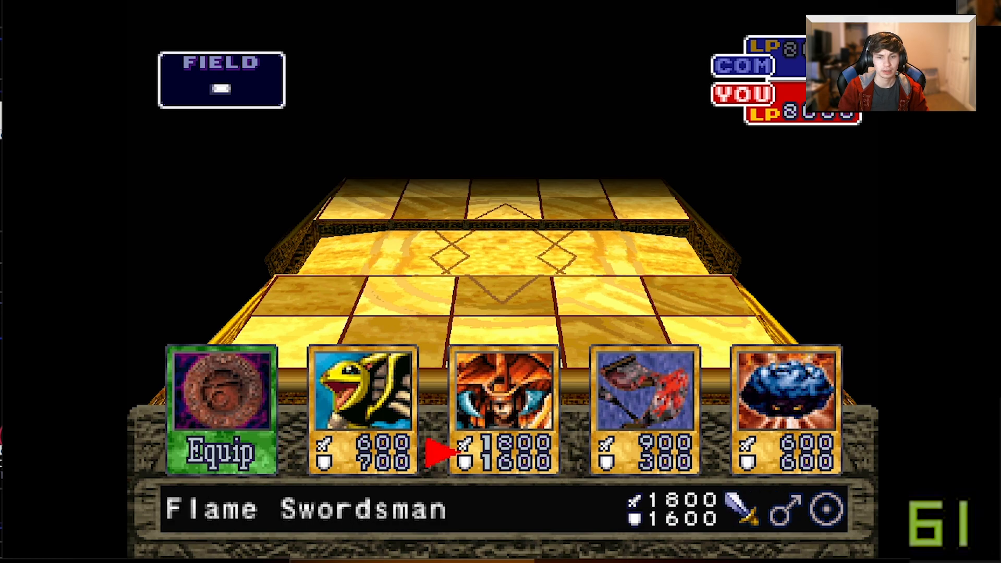
pyautogui.press('Right')
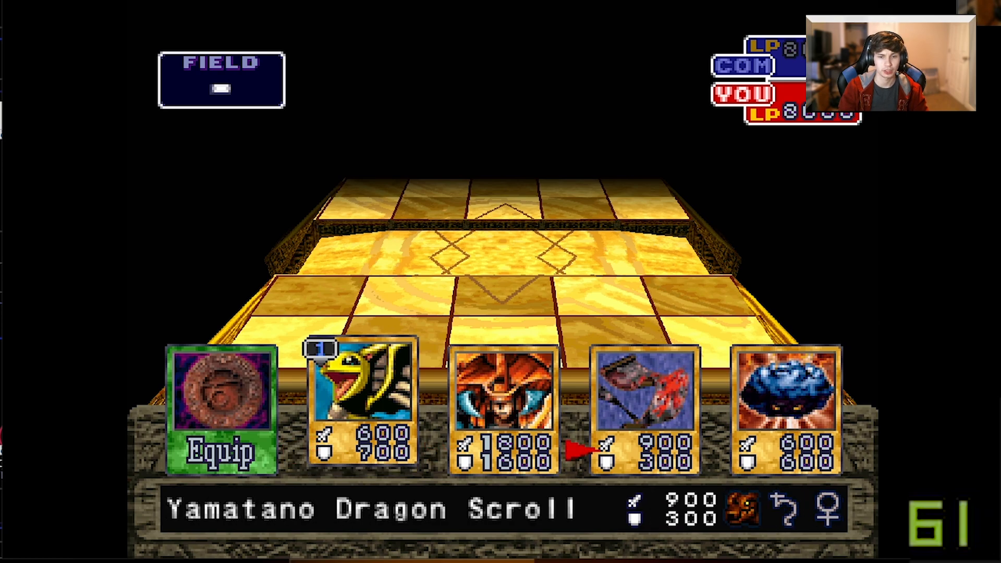
pyautogui.press('Right')
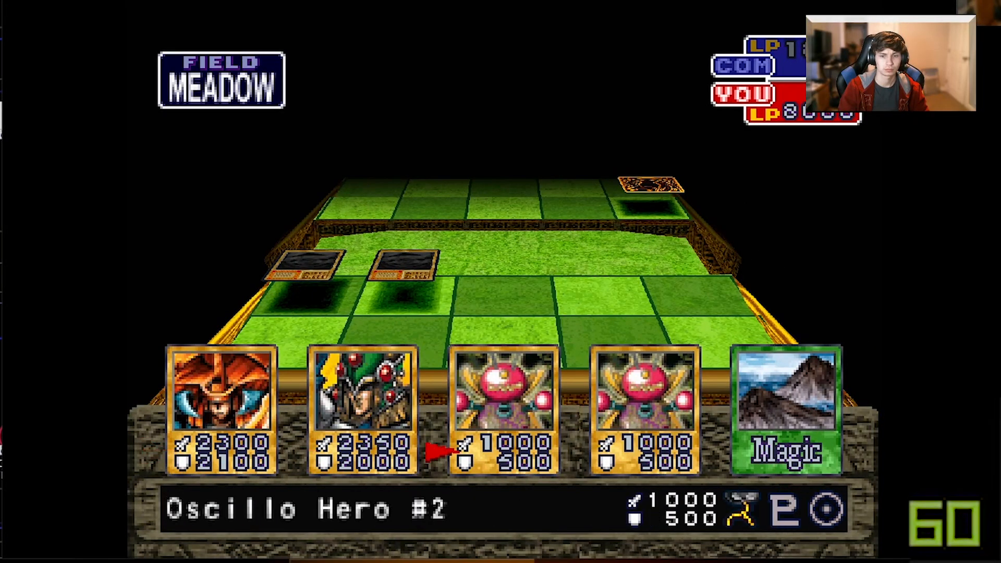
pyautogui.click(785, 409)
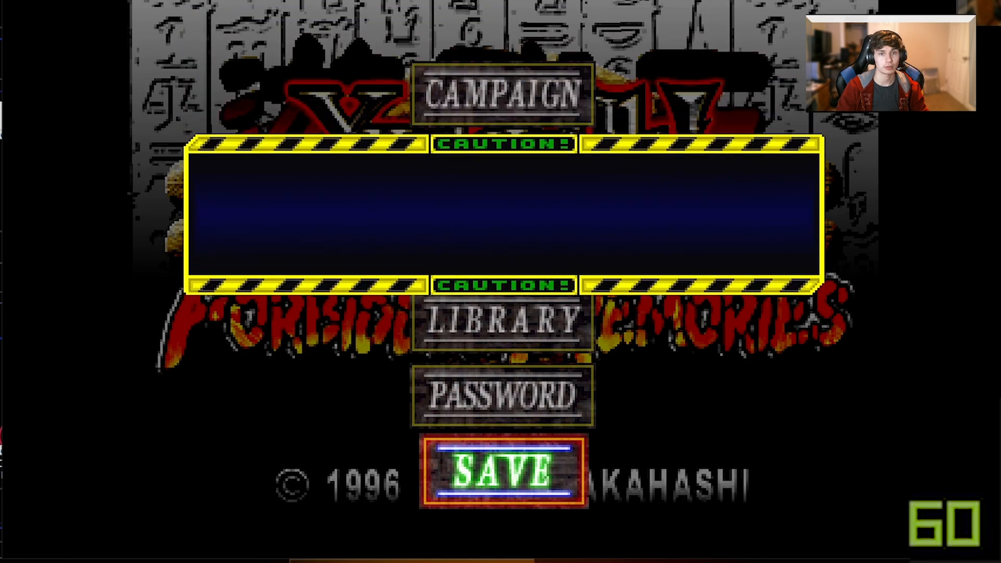
# Leave the duel and select SAVE to bring up the CAUTION box
pyautogui.click(504, 472)
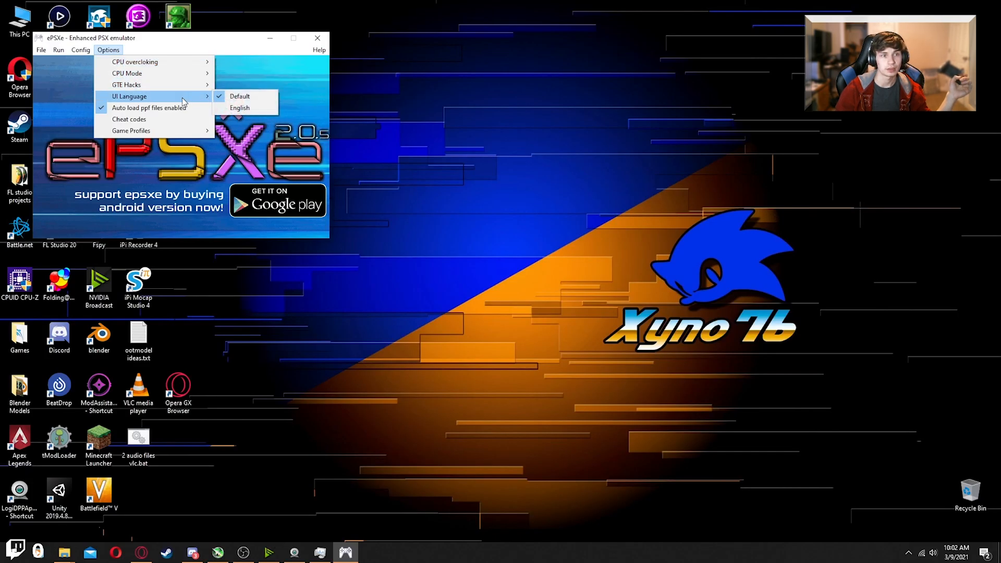
pyautogui.moveTo(109, 50)
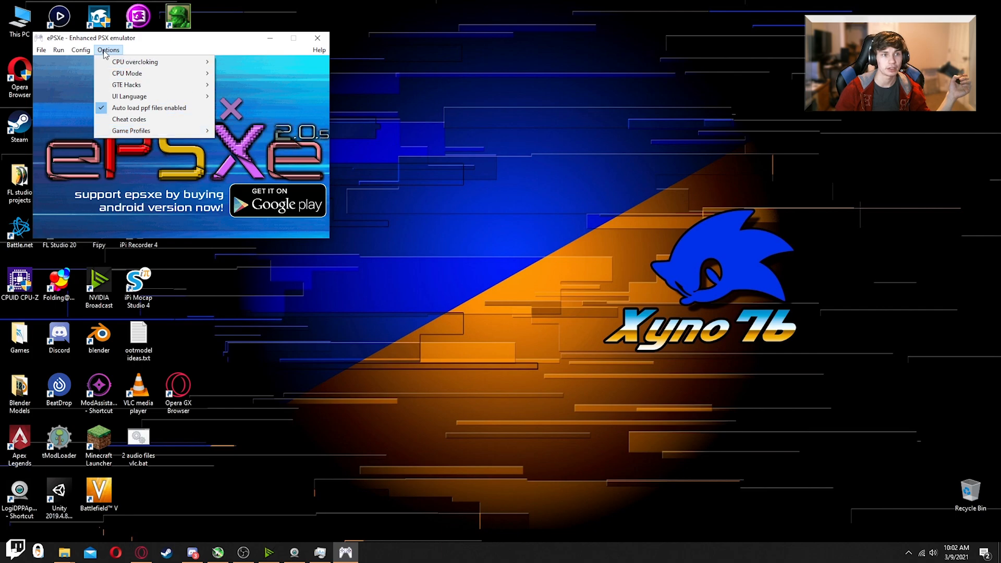
pyautogui.click(81, 51)
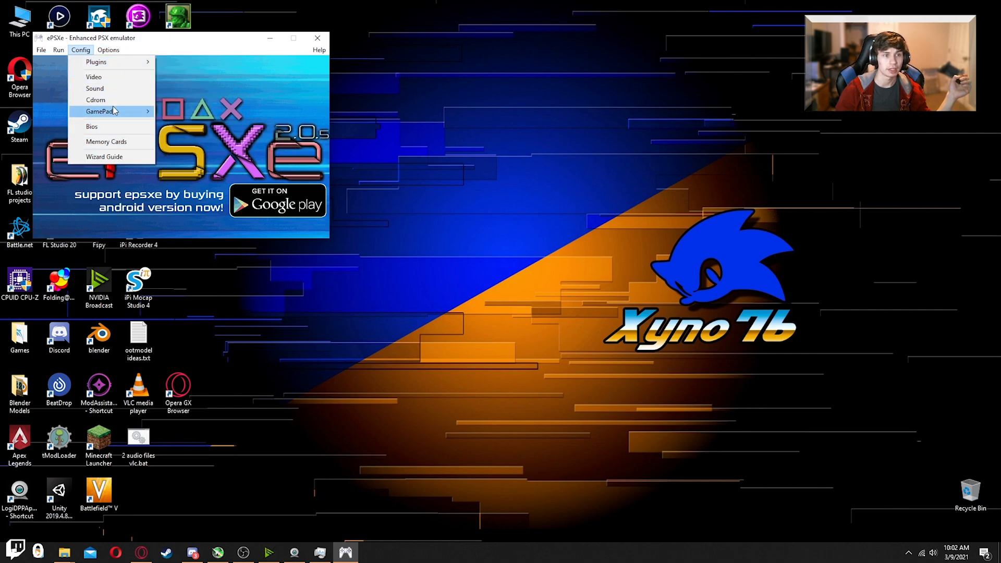
pyautogui.click(108, 50)
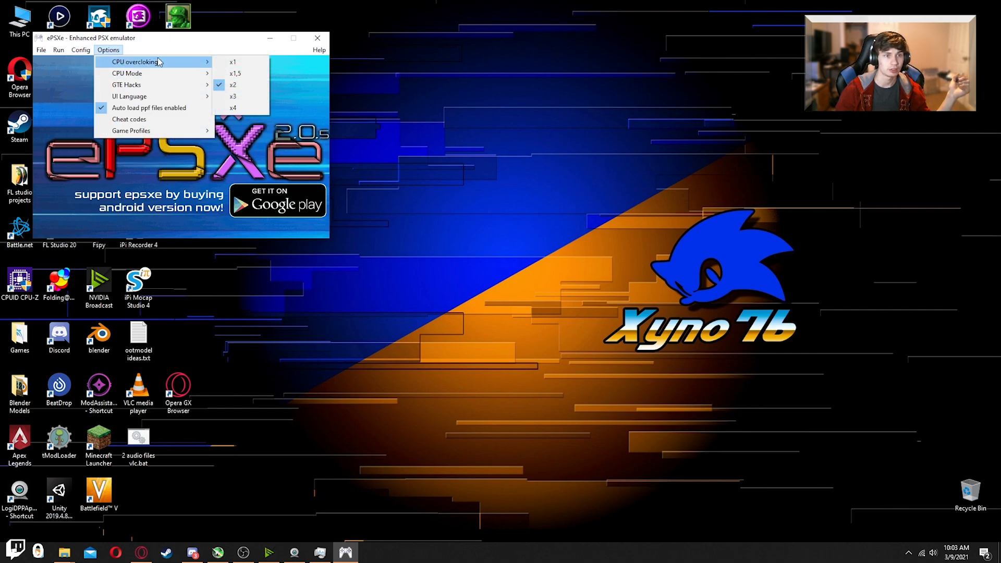
pyautogui.moveTo(233, 62)
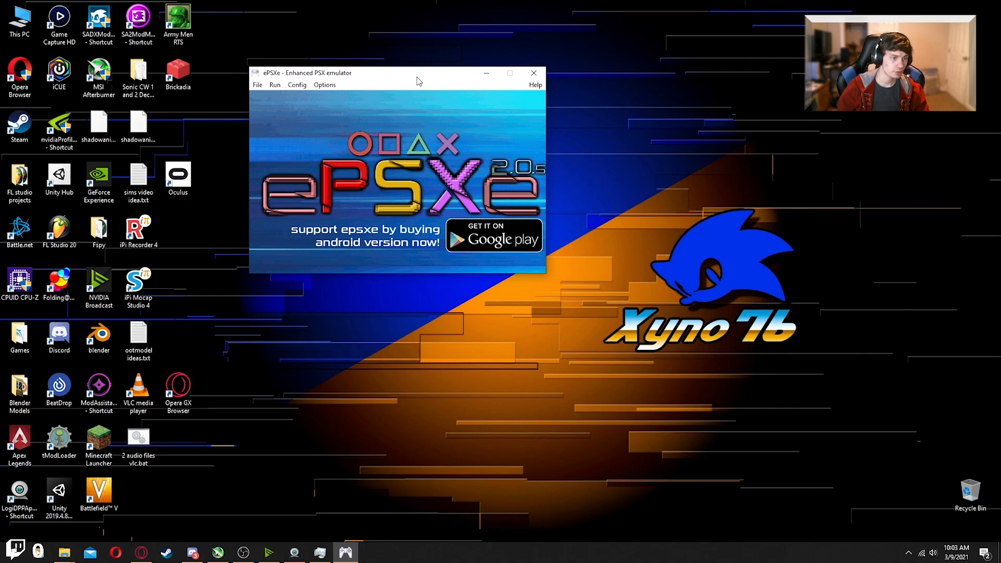
pyautogui.moveTo(383, 94)
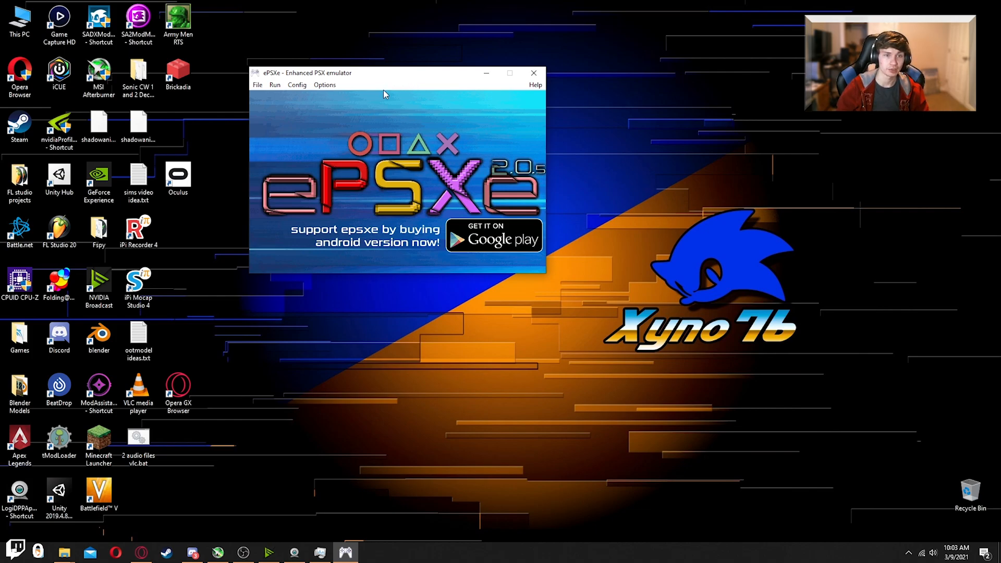
pyautogui.moveTo(310, 105)
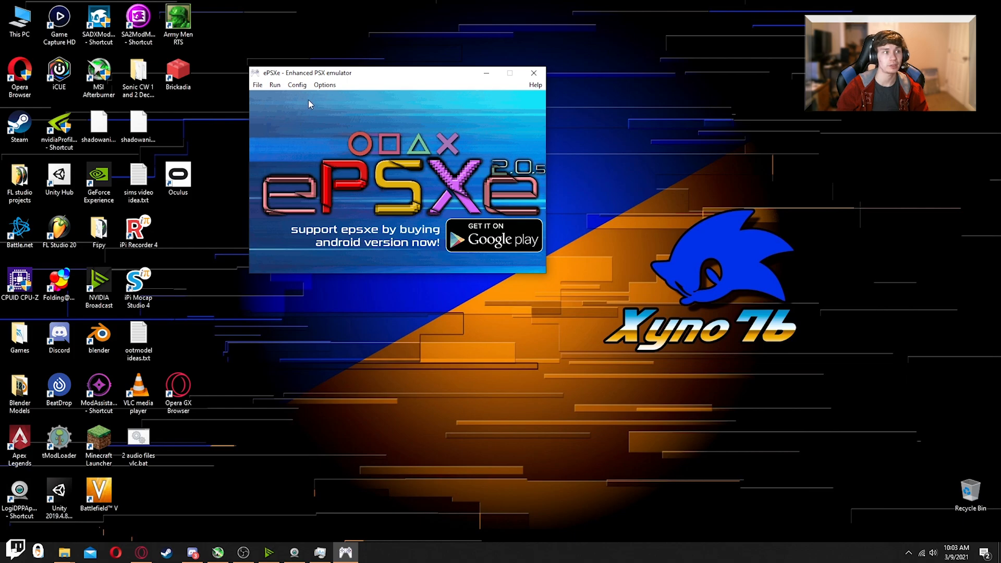
# Go to Config > Plugins > Video in ePSXe's menu
pyautogui.click(296, 84)
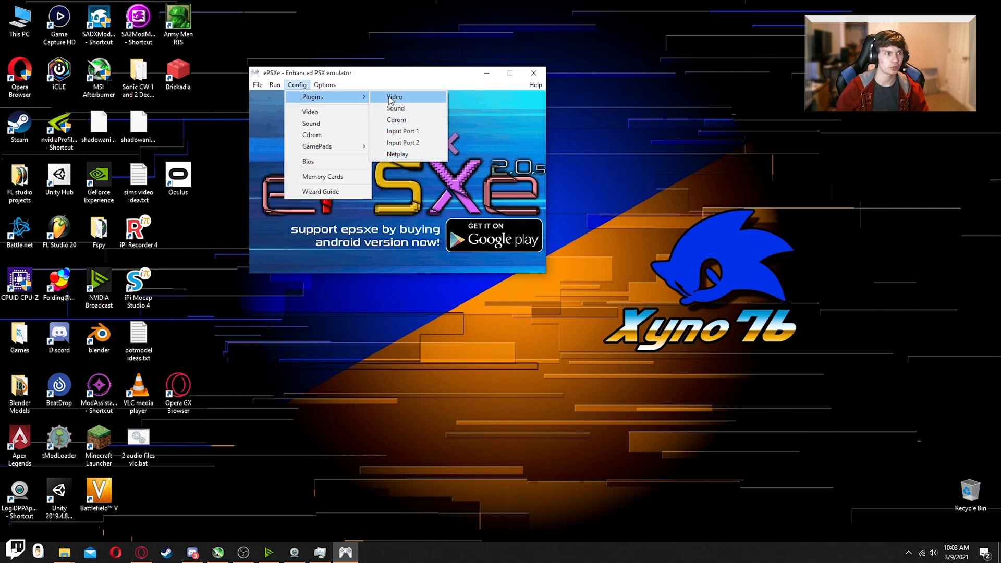
pyautogui.click(394, 97)
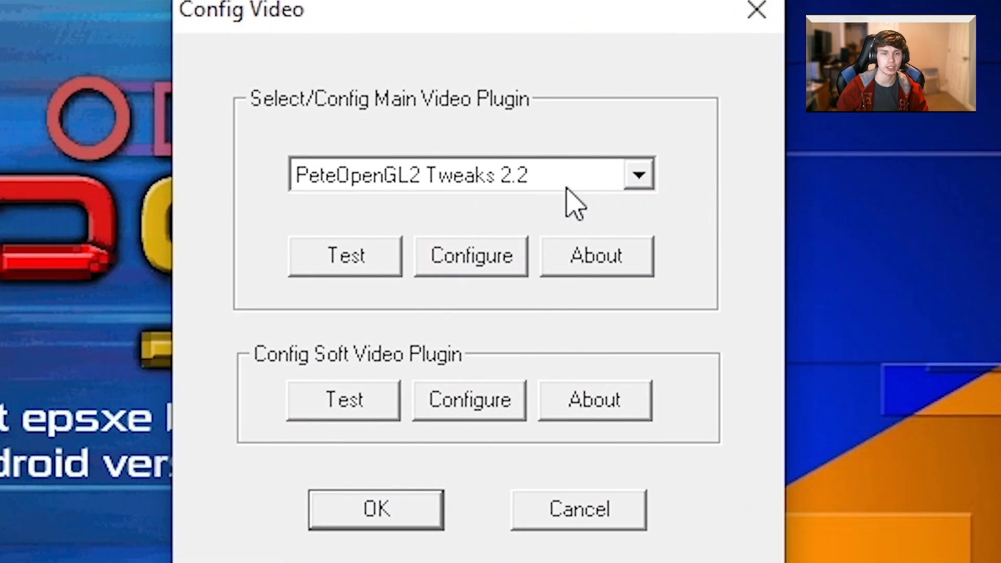
pyautogui.moveTo(426, 211)
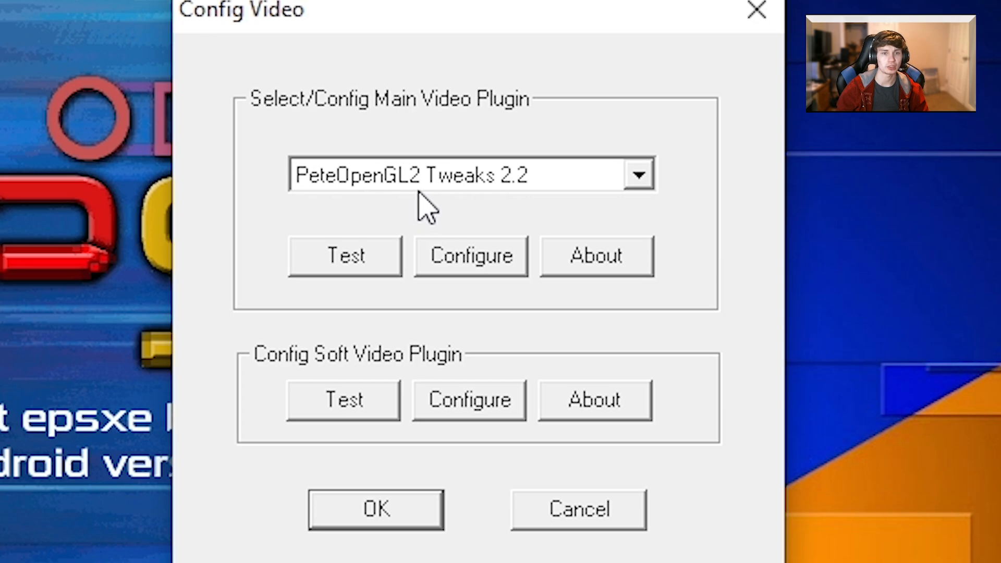
# Browse the video plugin dropdown, keep PeteOpenGL2 Tweaks 2.2, and cancel the dialog
pyautogui.click(637, 174)
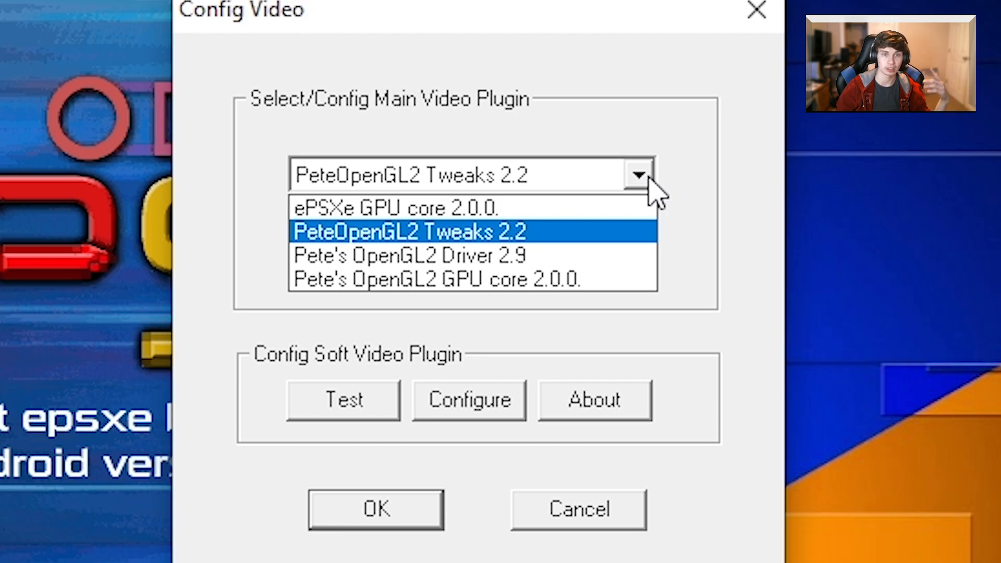
pyautogui.moveTo(702, 179)
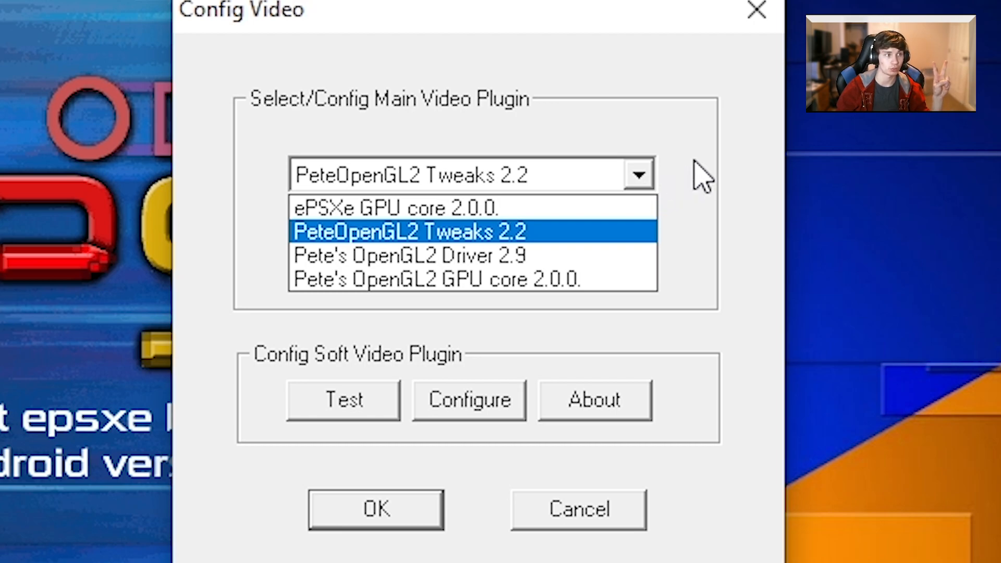
pyautogui.click(412, 231)
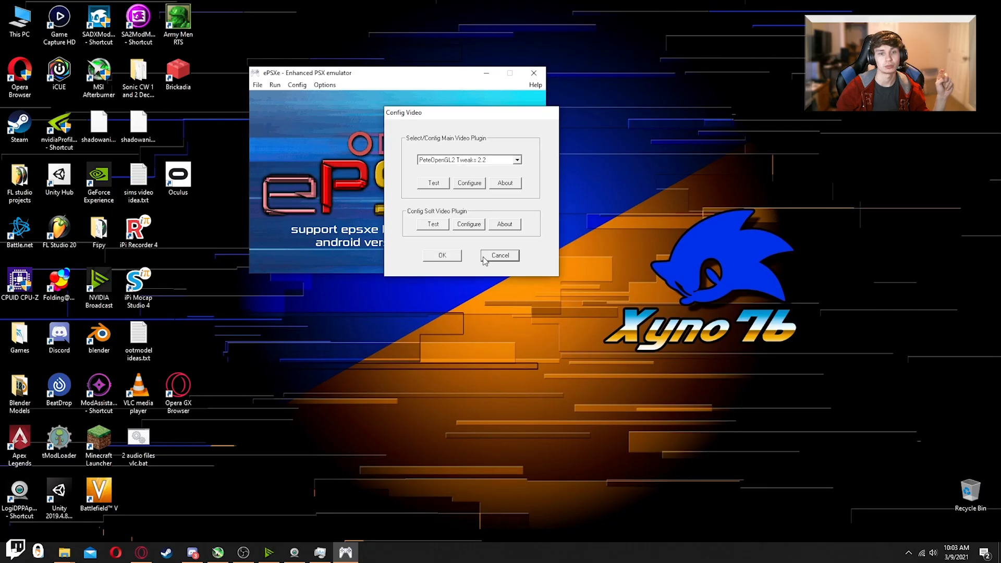
pyautogui.click(500, 256)
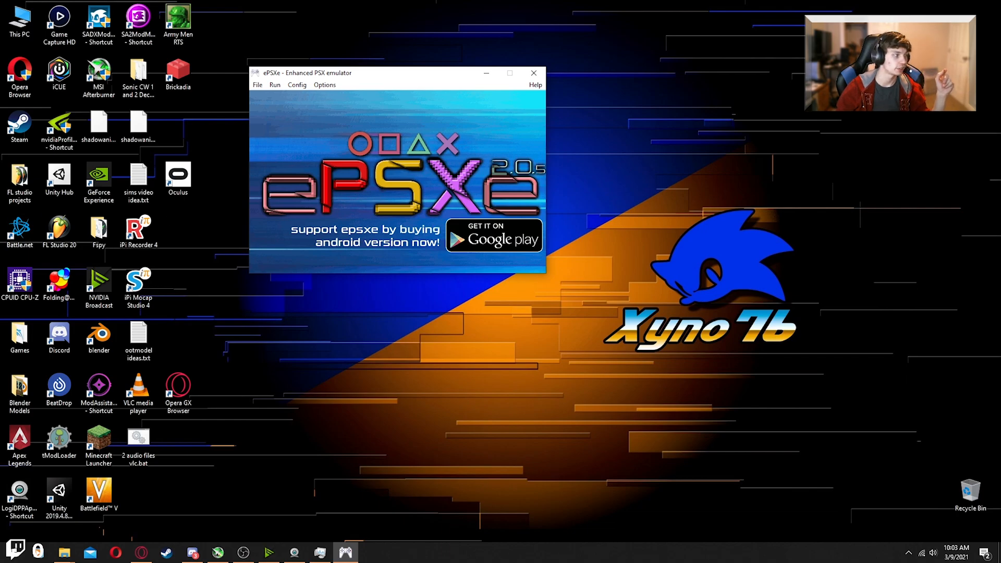